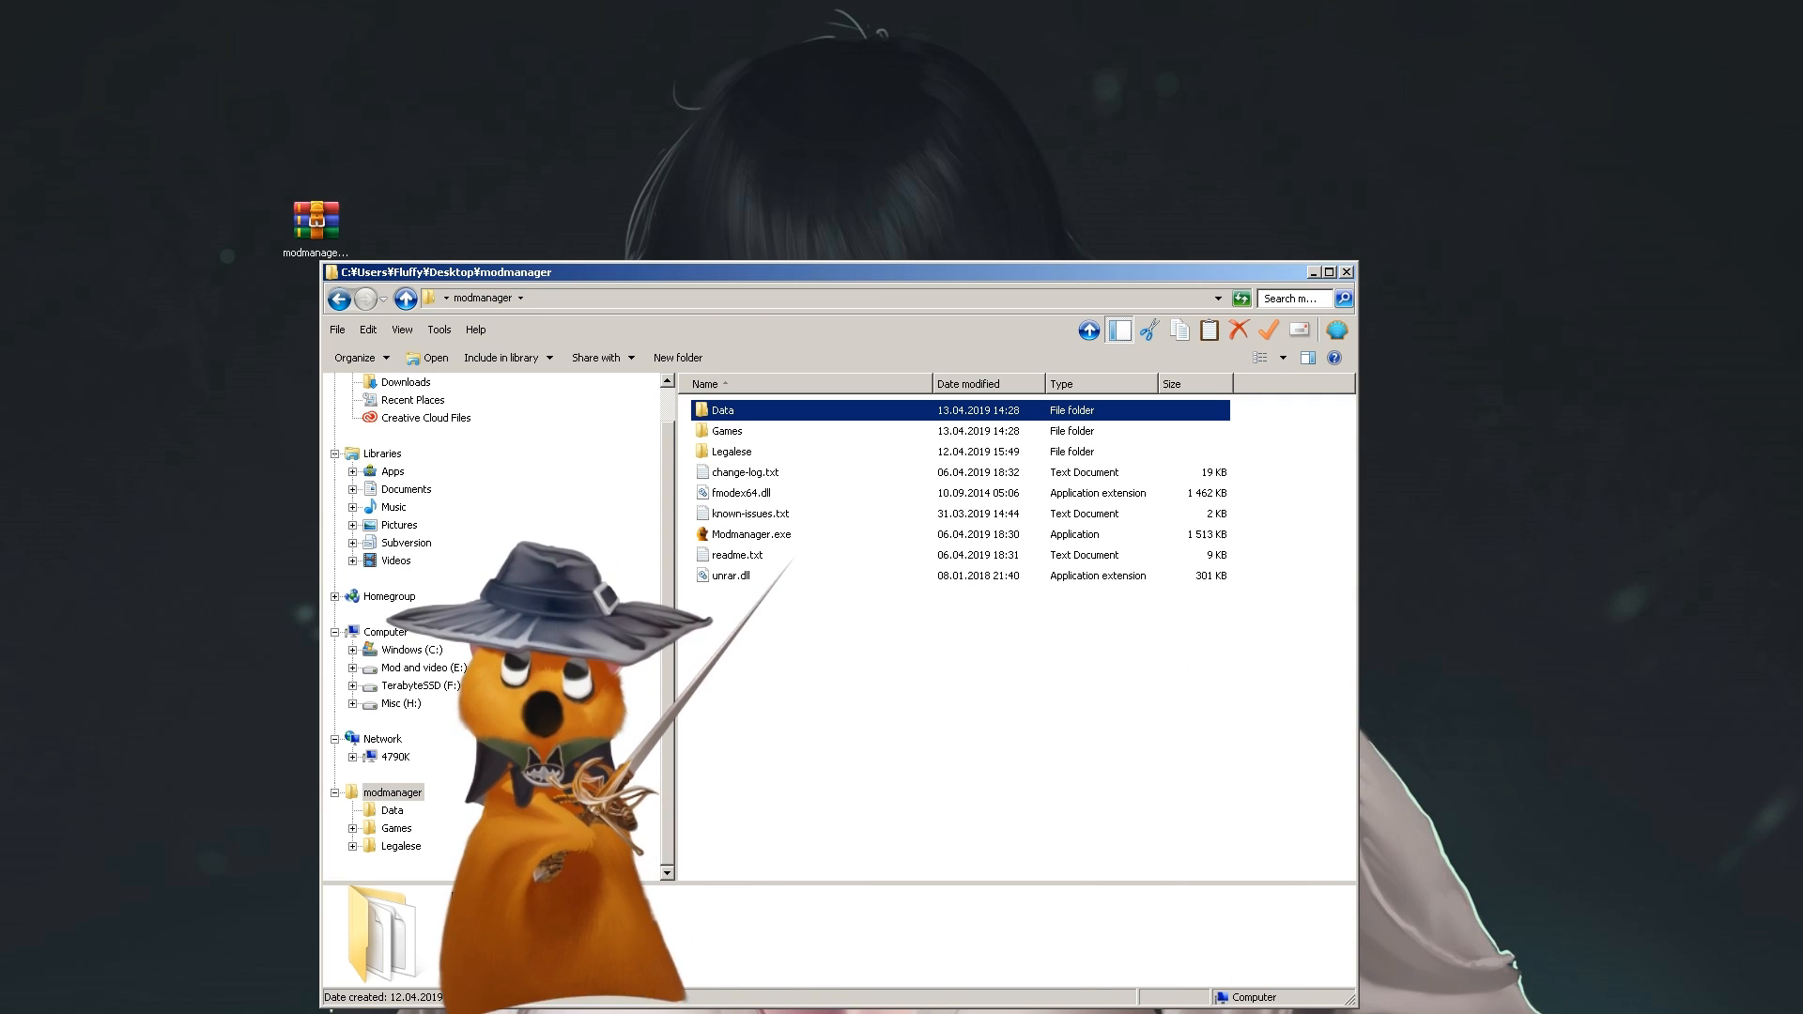
Launch Modmanager.exe so Fluffy Manager 5000 shows its game list
{"action": "double_click", "coordinate": [749, 535]}
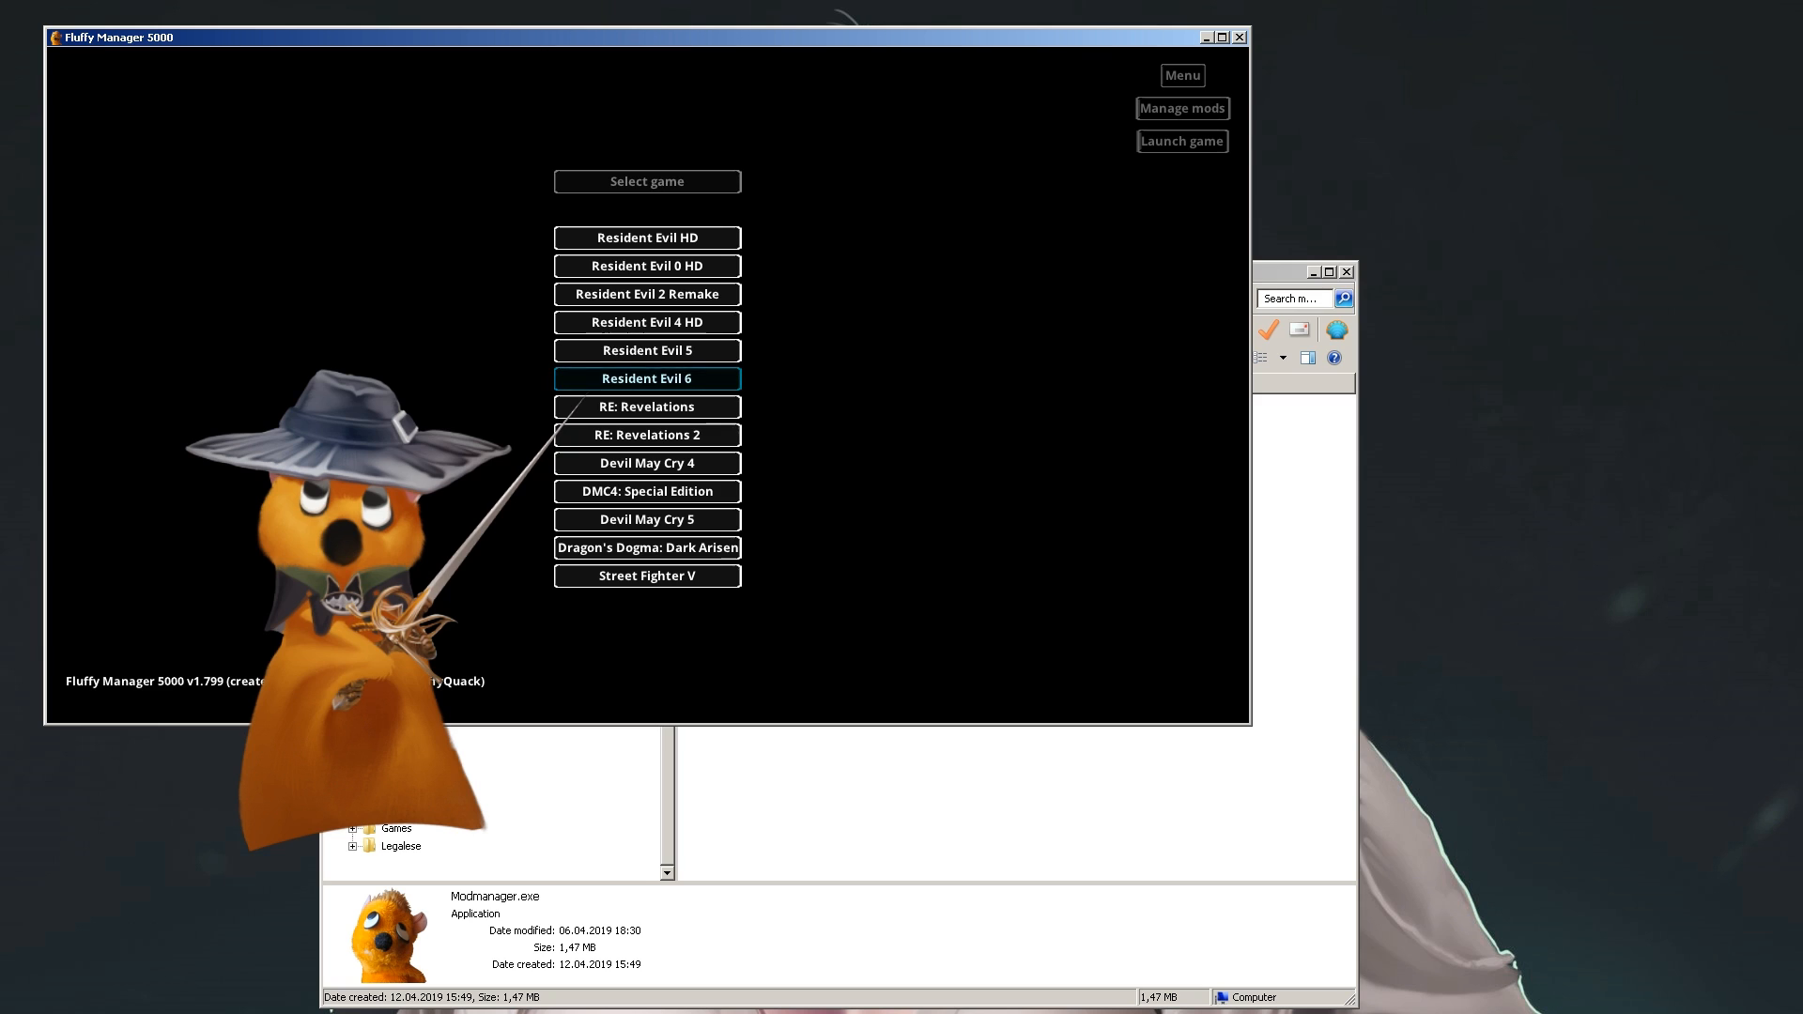
Choose Devil May Cry 5 and install the Playable Lady mod (214 files copied)
{"action": "left_click", "coordinate": [646, 518]}
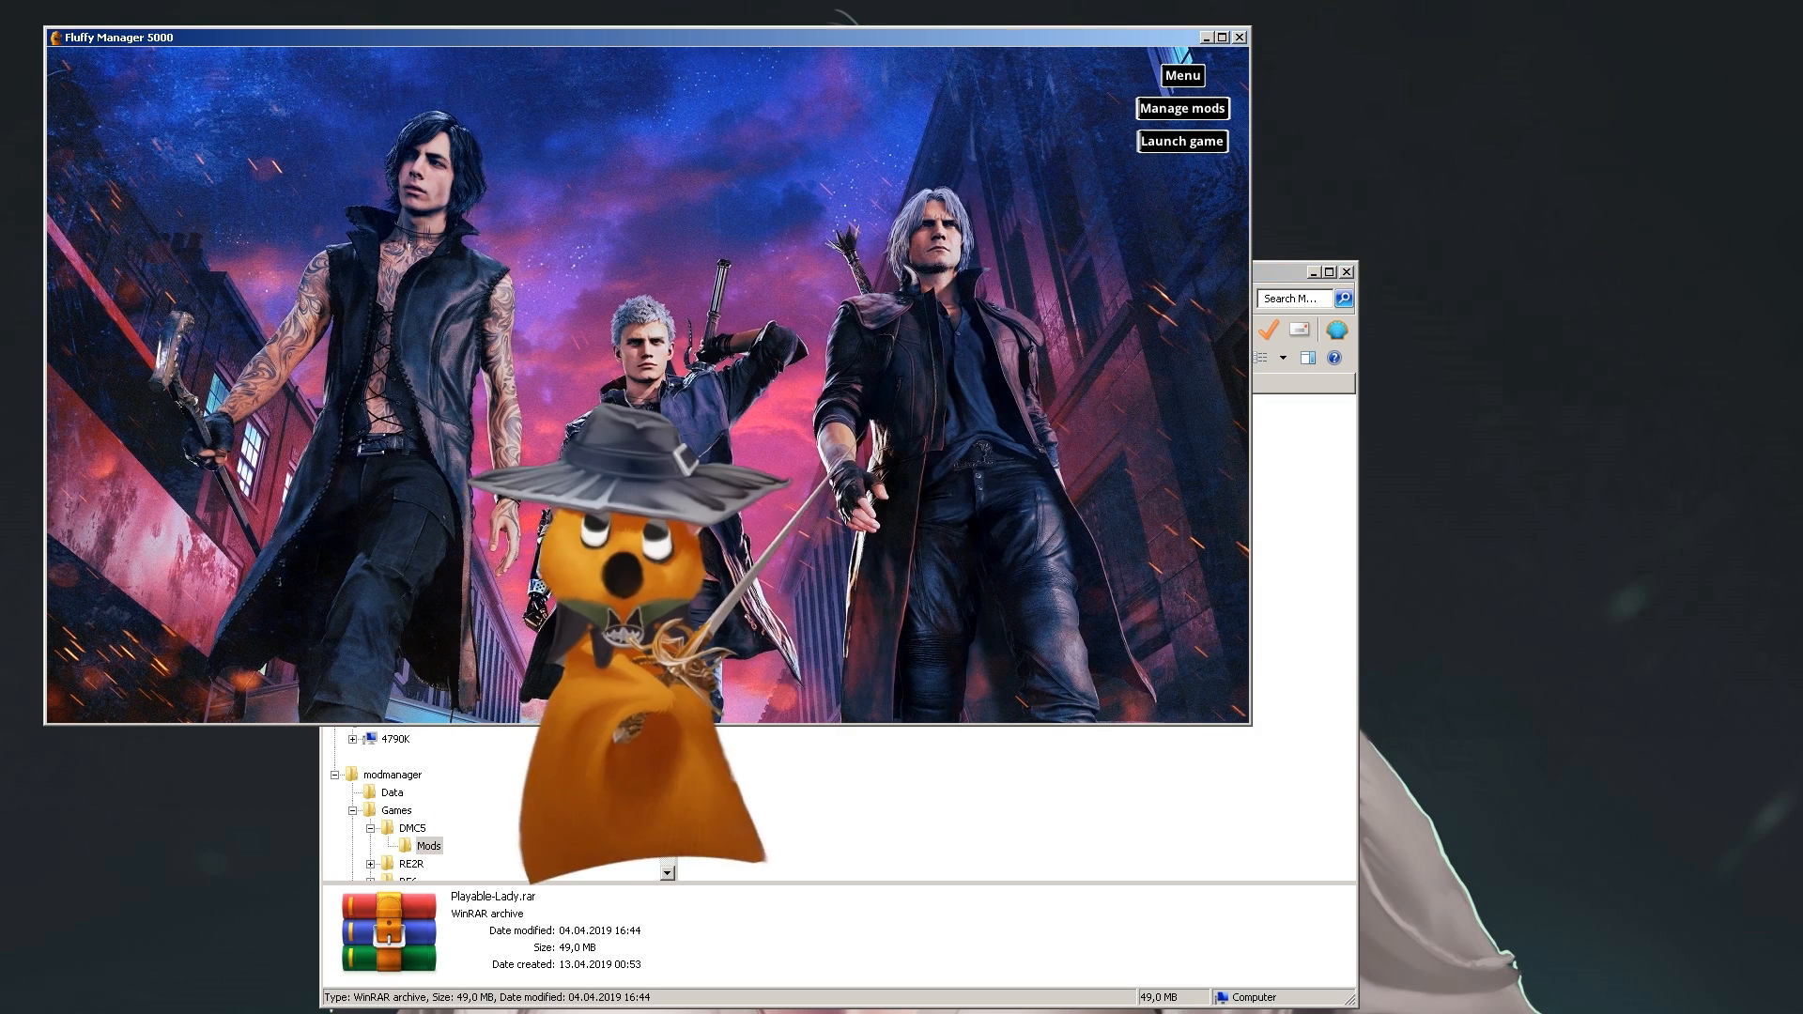
{"action": "left_click", "coordinate": [1181, 73]}
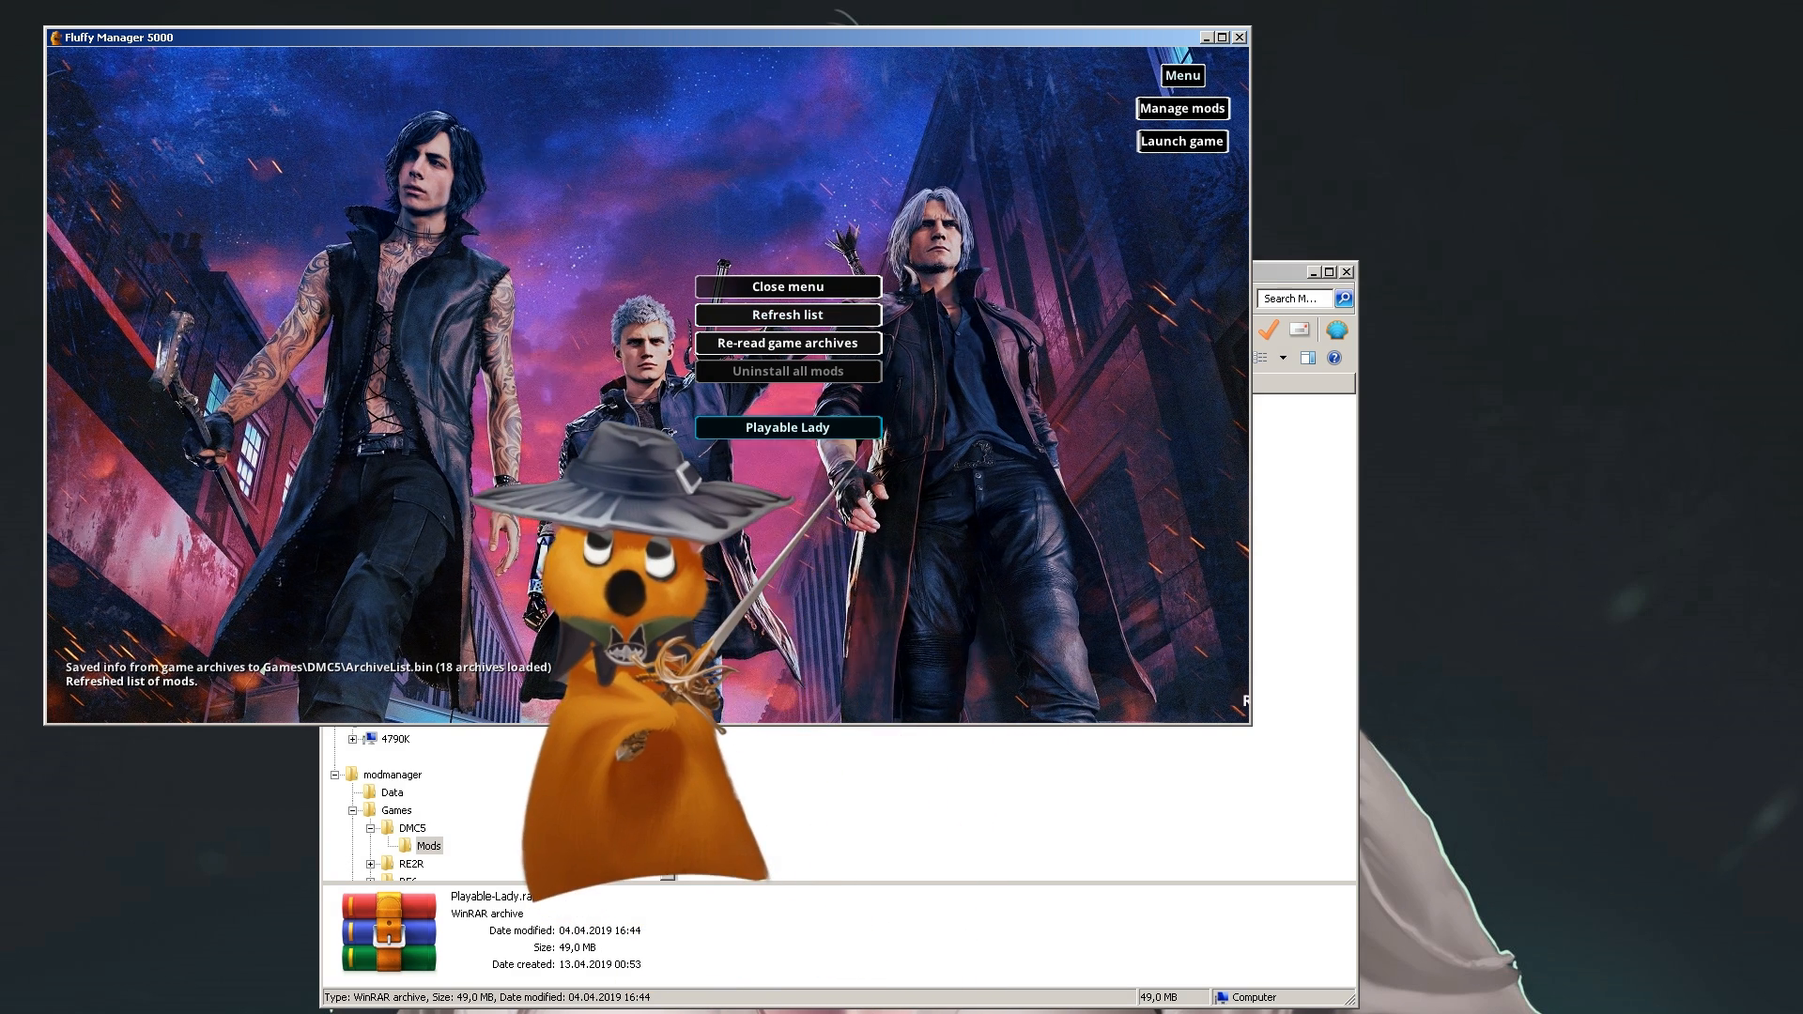
{"action": "left_click", "coordinate": [787, 427]}
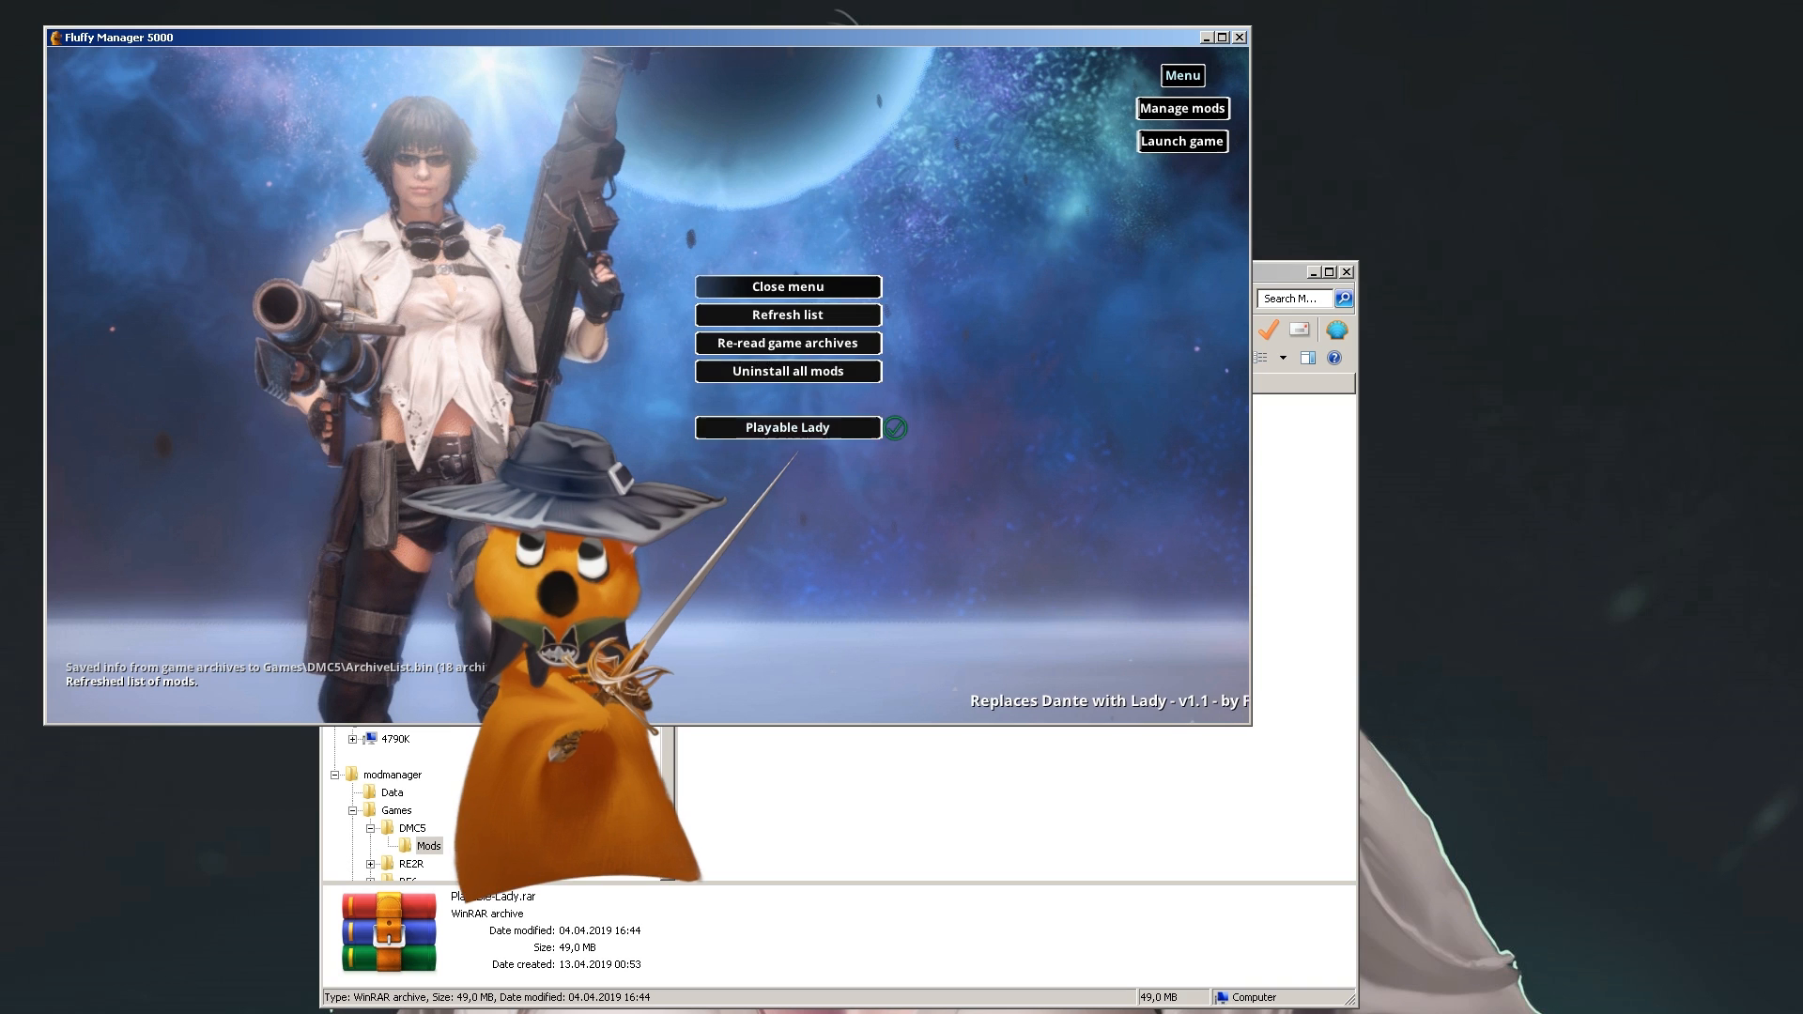
{"action": "left_click", "coordinate": [787, 426]}
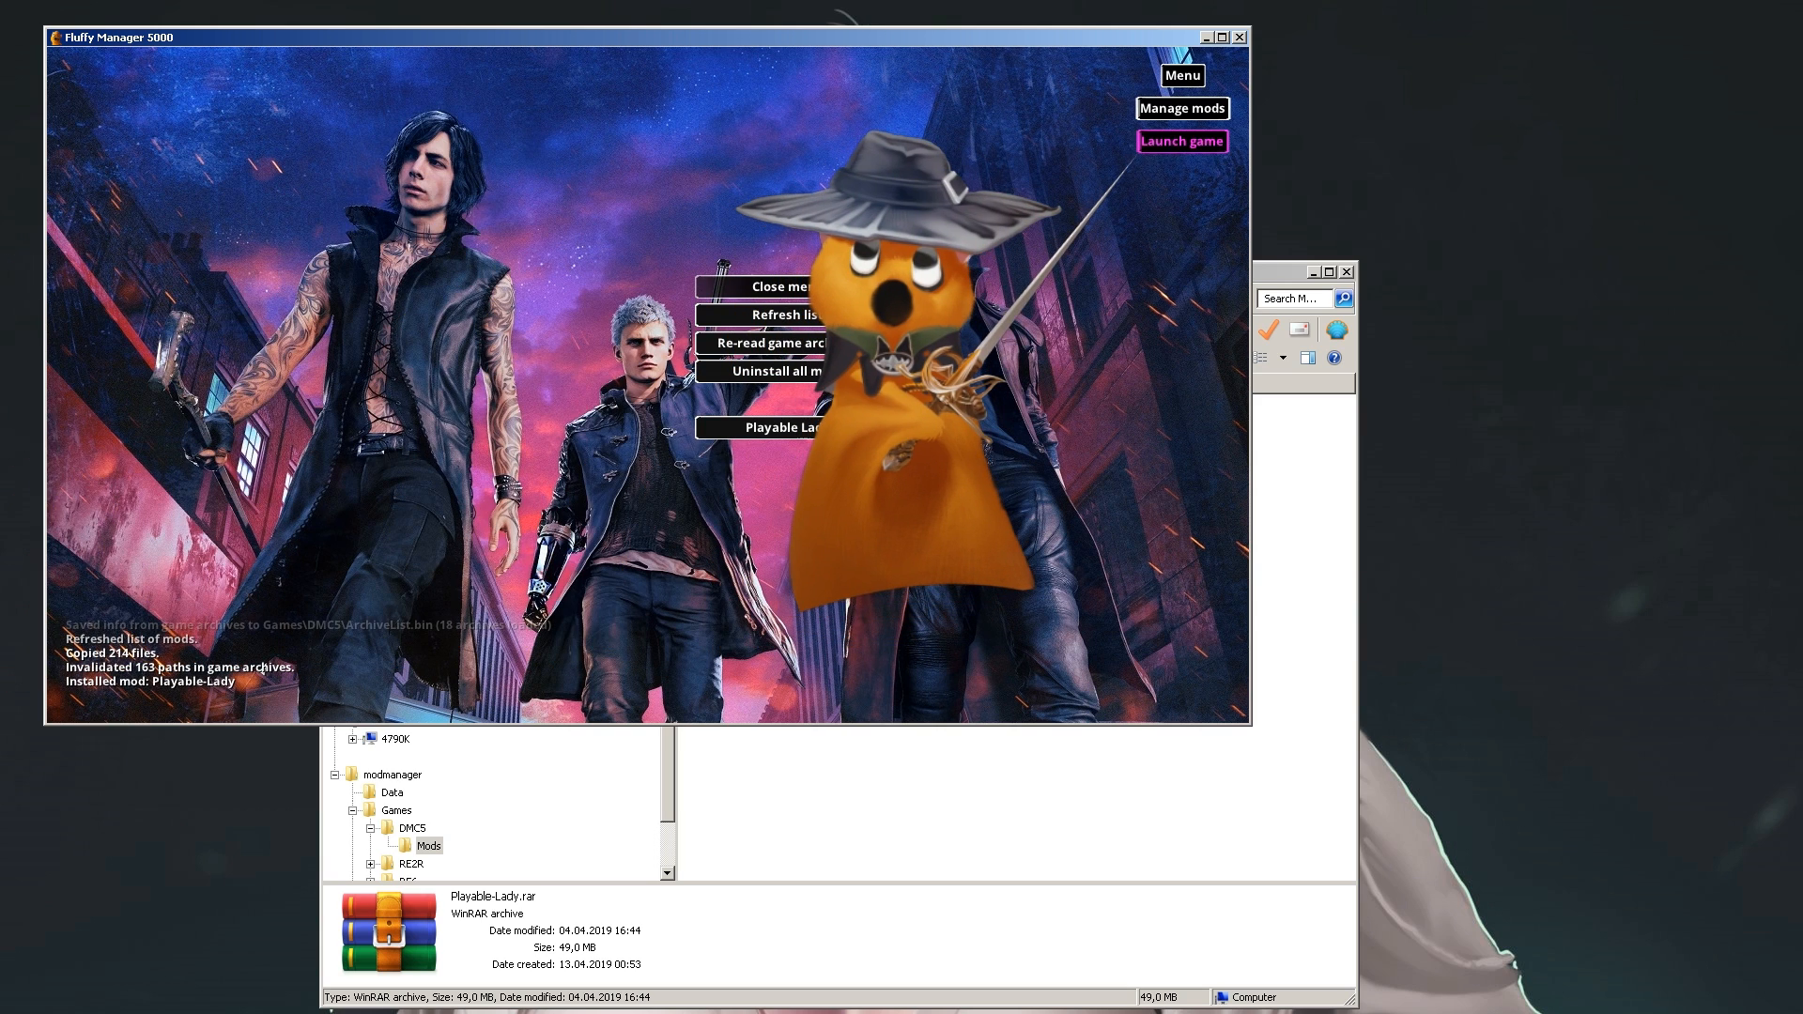
Launch Devil May Cry 5 with Playable Lady, then uninstall the mod (214 files deleted)
{"action": "left_click", "coordinate": [1181, 141]}
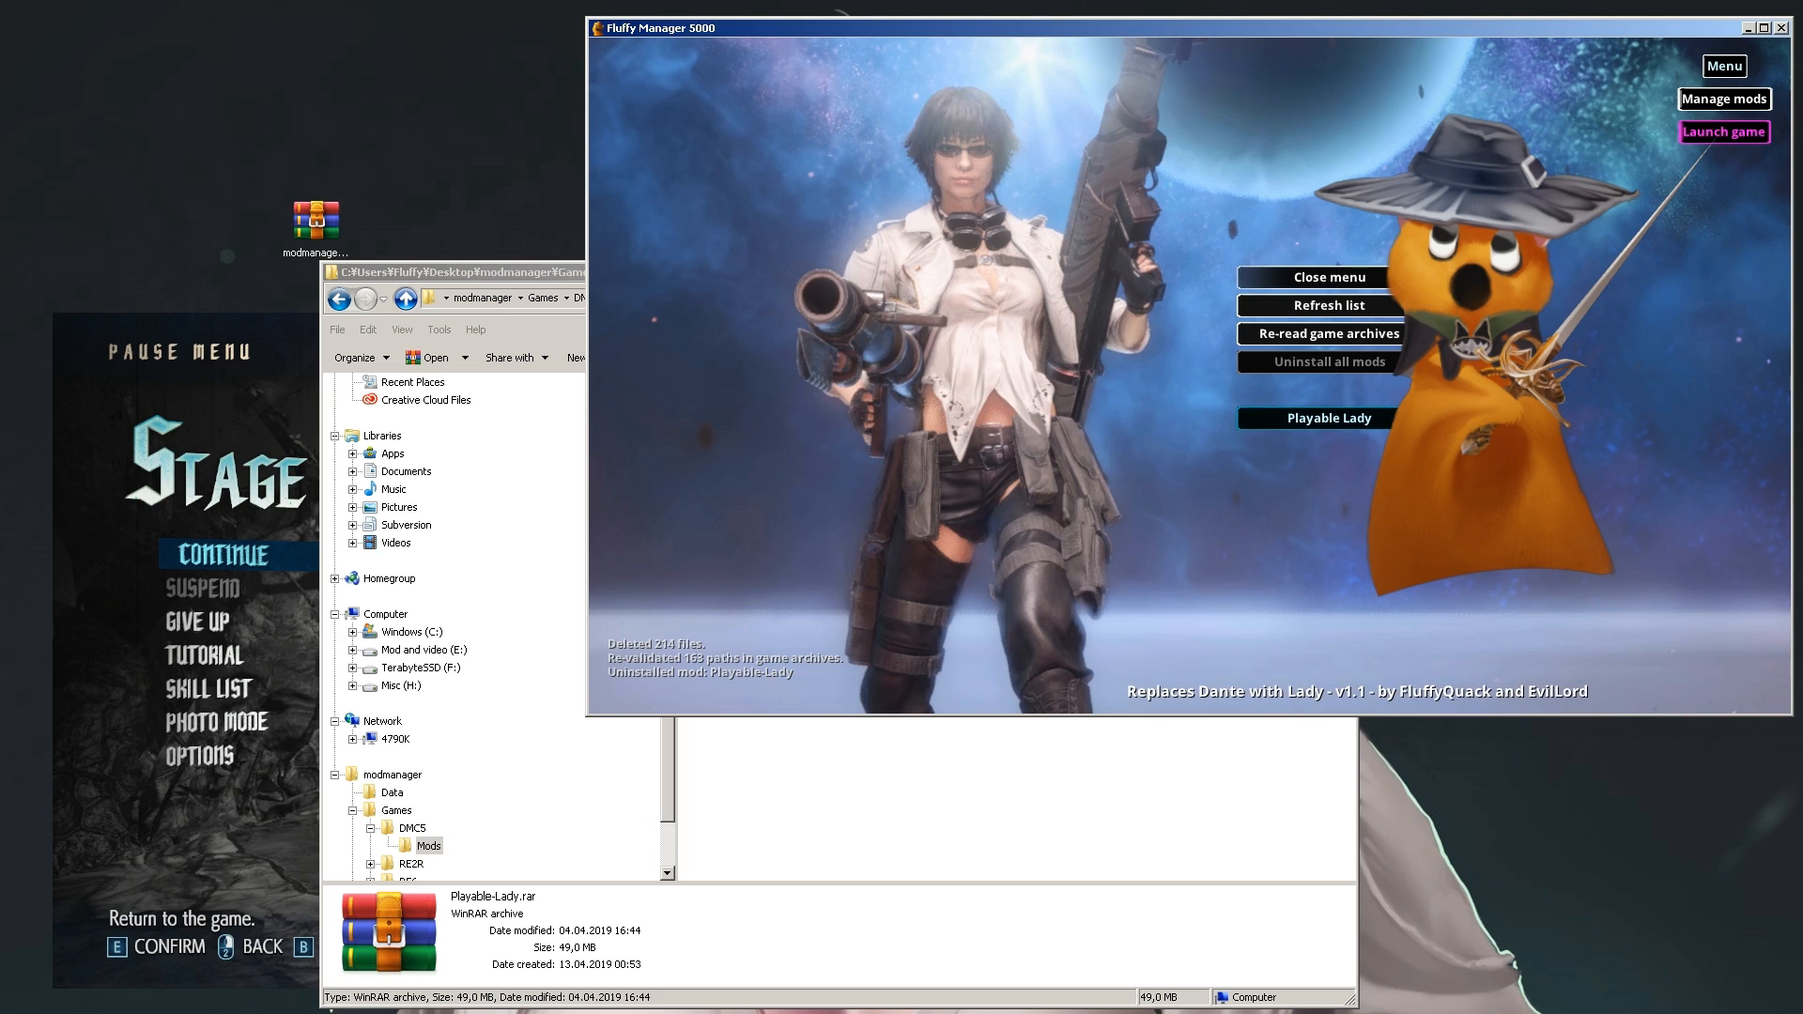
{"action": "left_click", "coordinate": [1319, 278]}
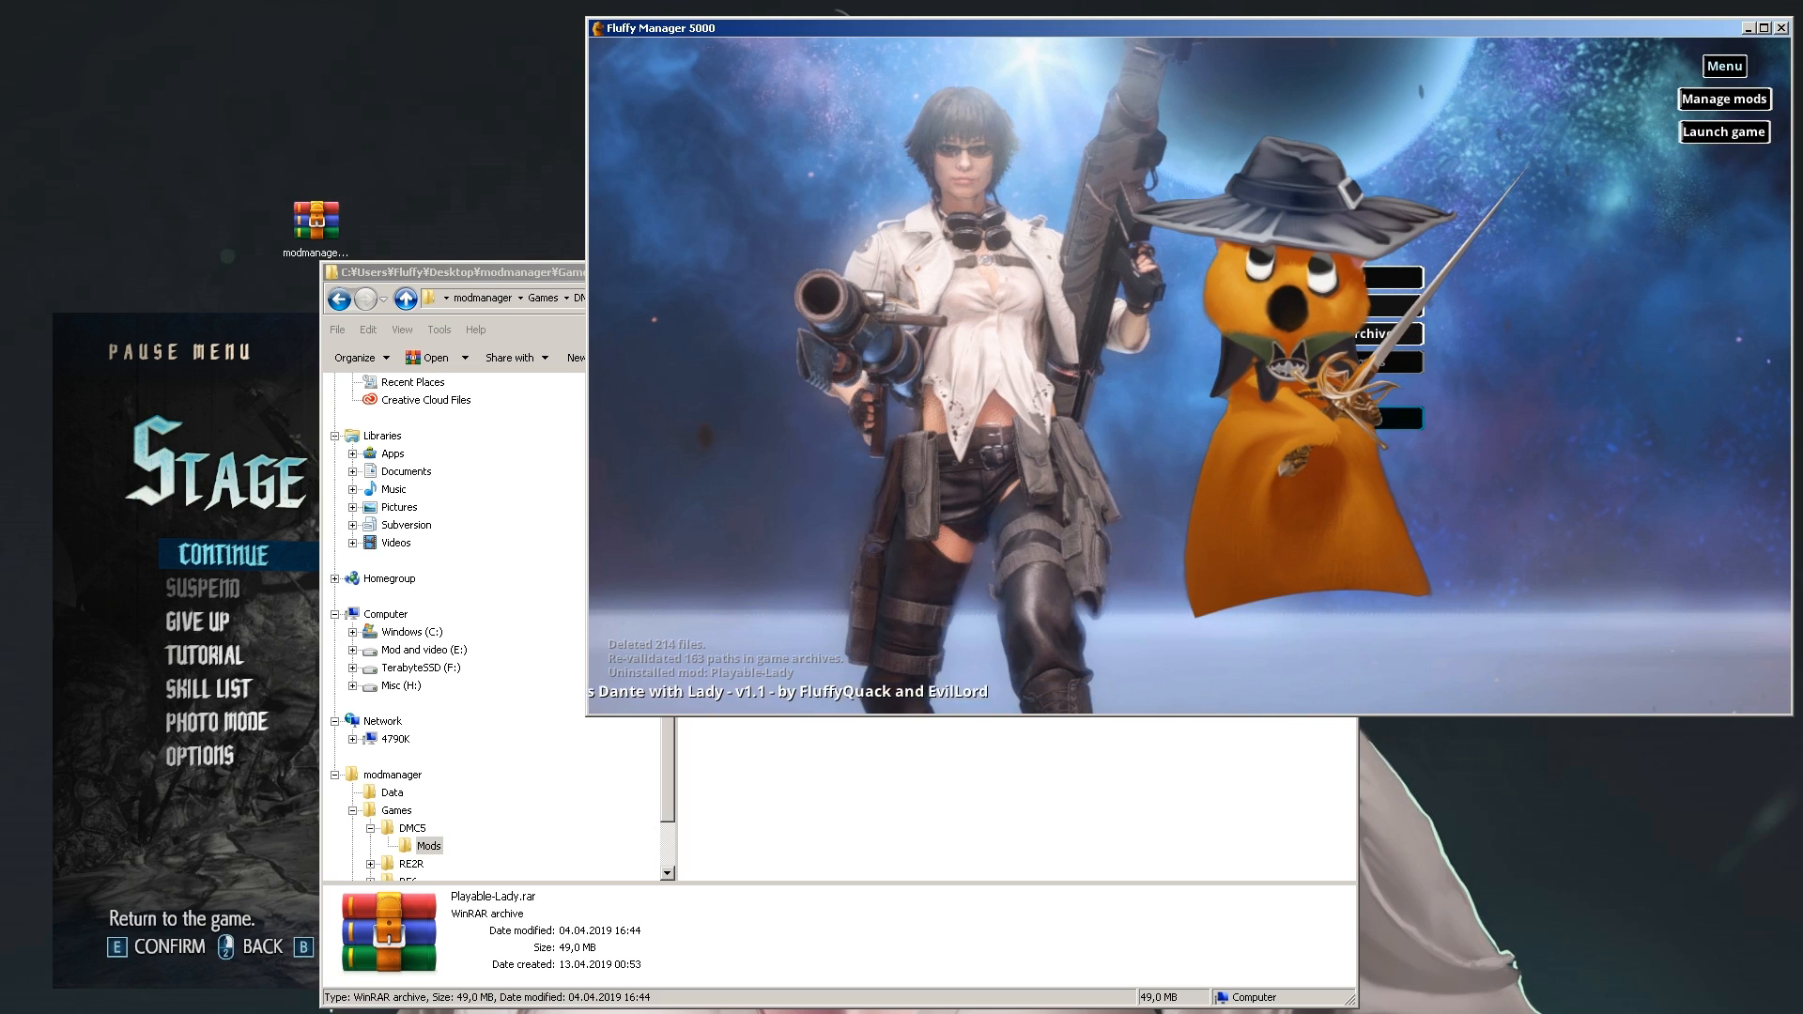
{"action": "left_click", "coordinate": [1722, 66]}
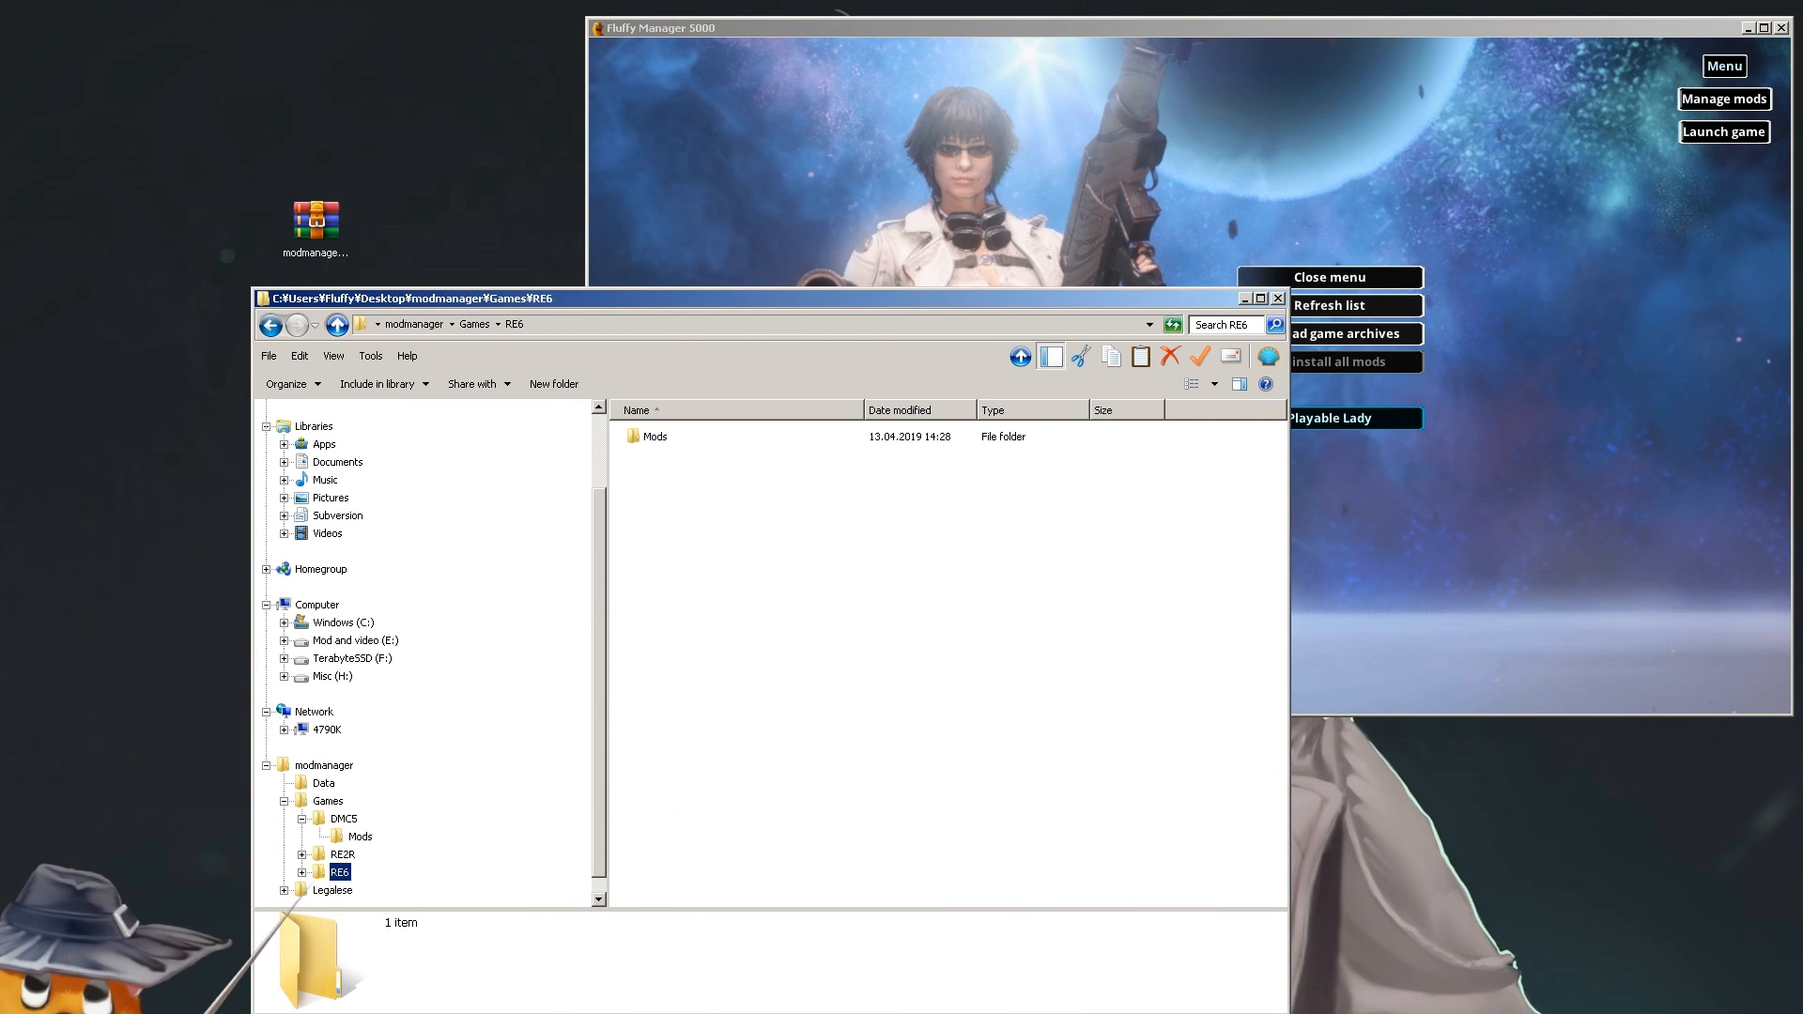
Show the Input Text Removal mod's nativePC folder, modinfo.ini, readme.txt and screenshot.png
{"action": "double_click", "coordinate": [657, 435]}
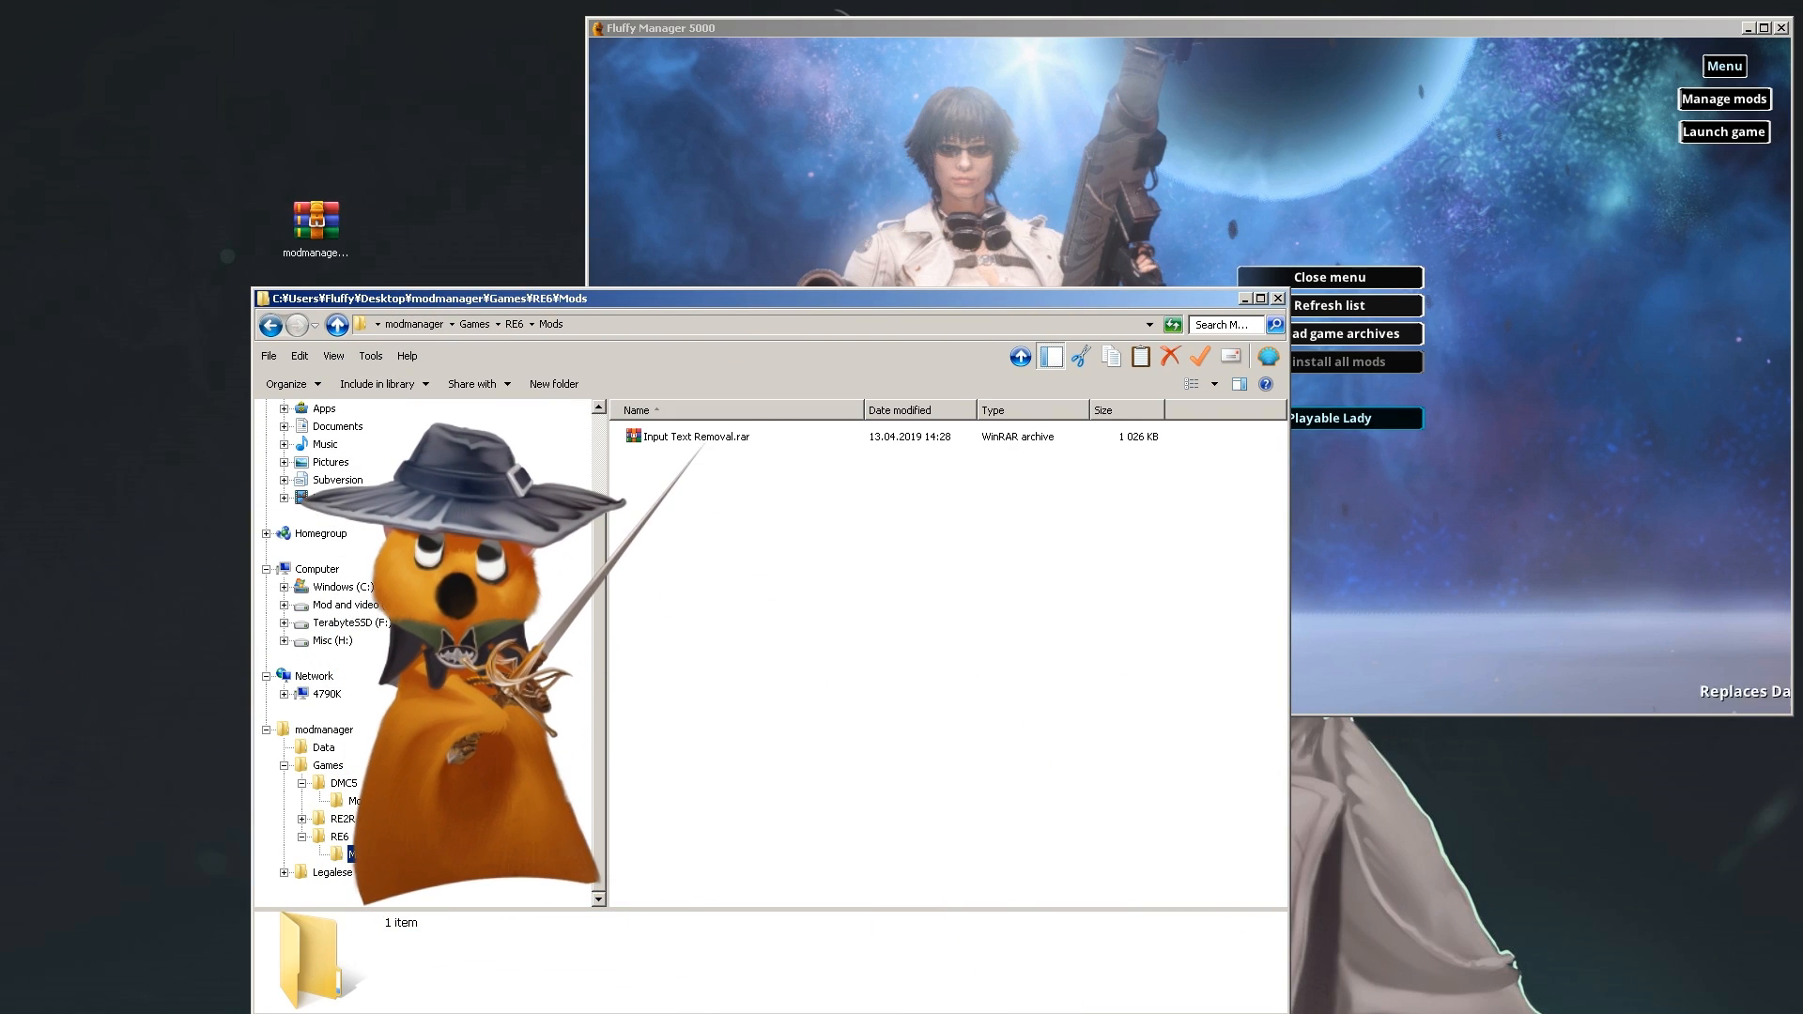
{"action": "double_click", "coordinate": [695, 436]}
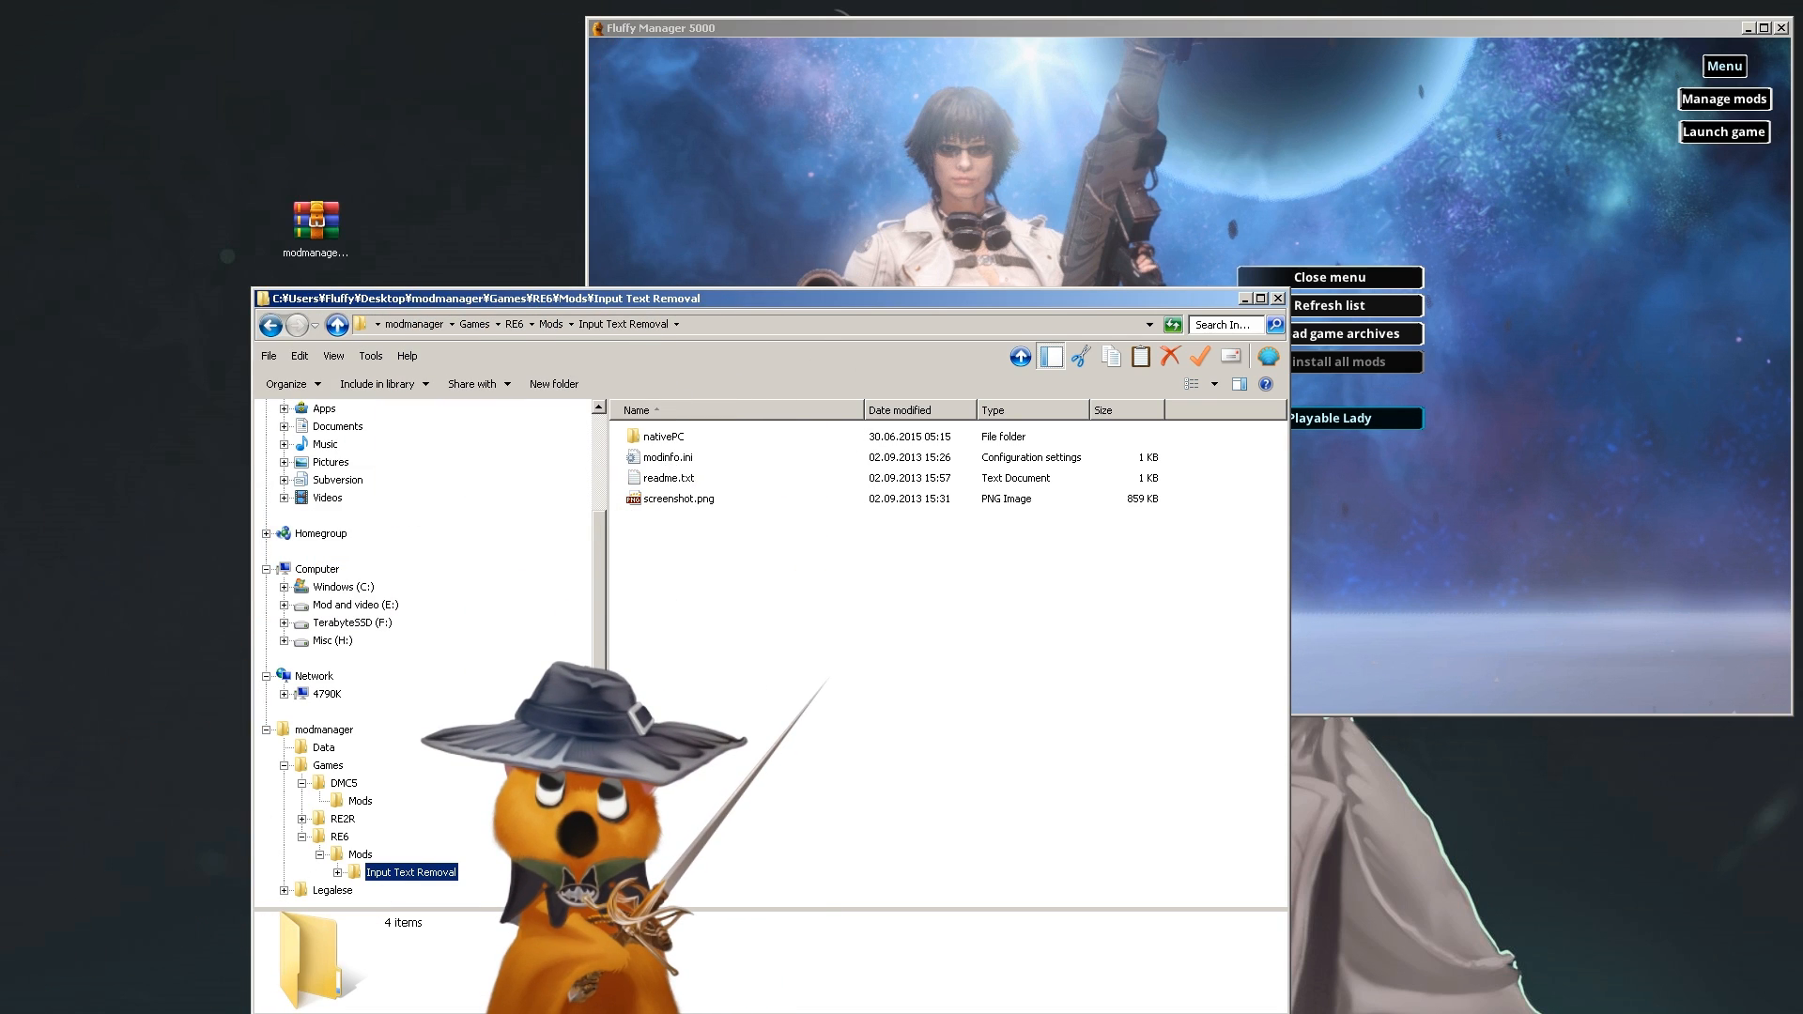
{"action": "left_click", "coordinate": [676, 436]}
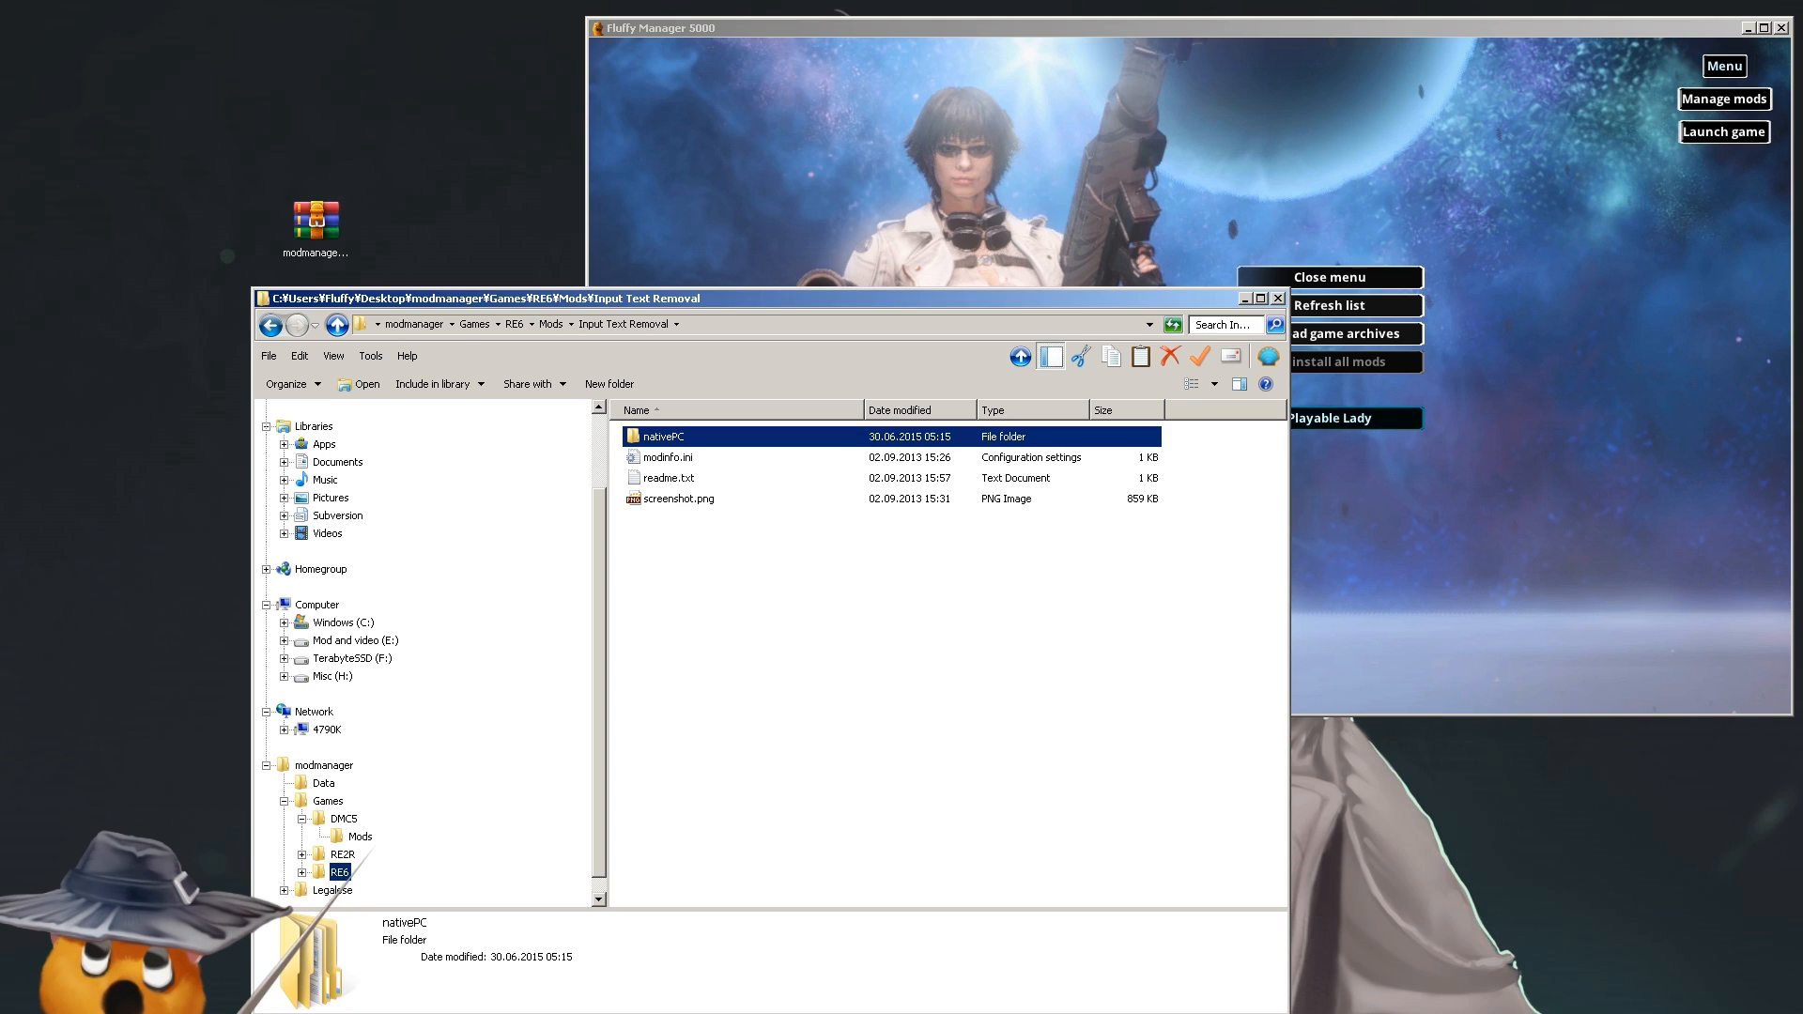
{"action": "mouse_move", "coordinate": [1355, 417]}
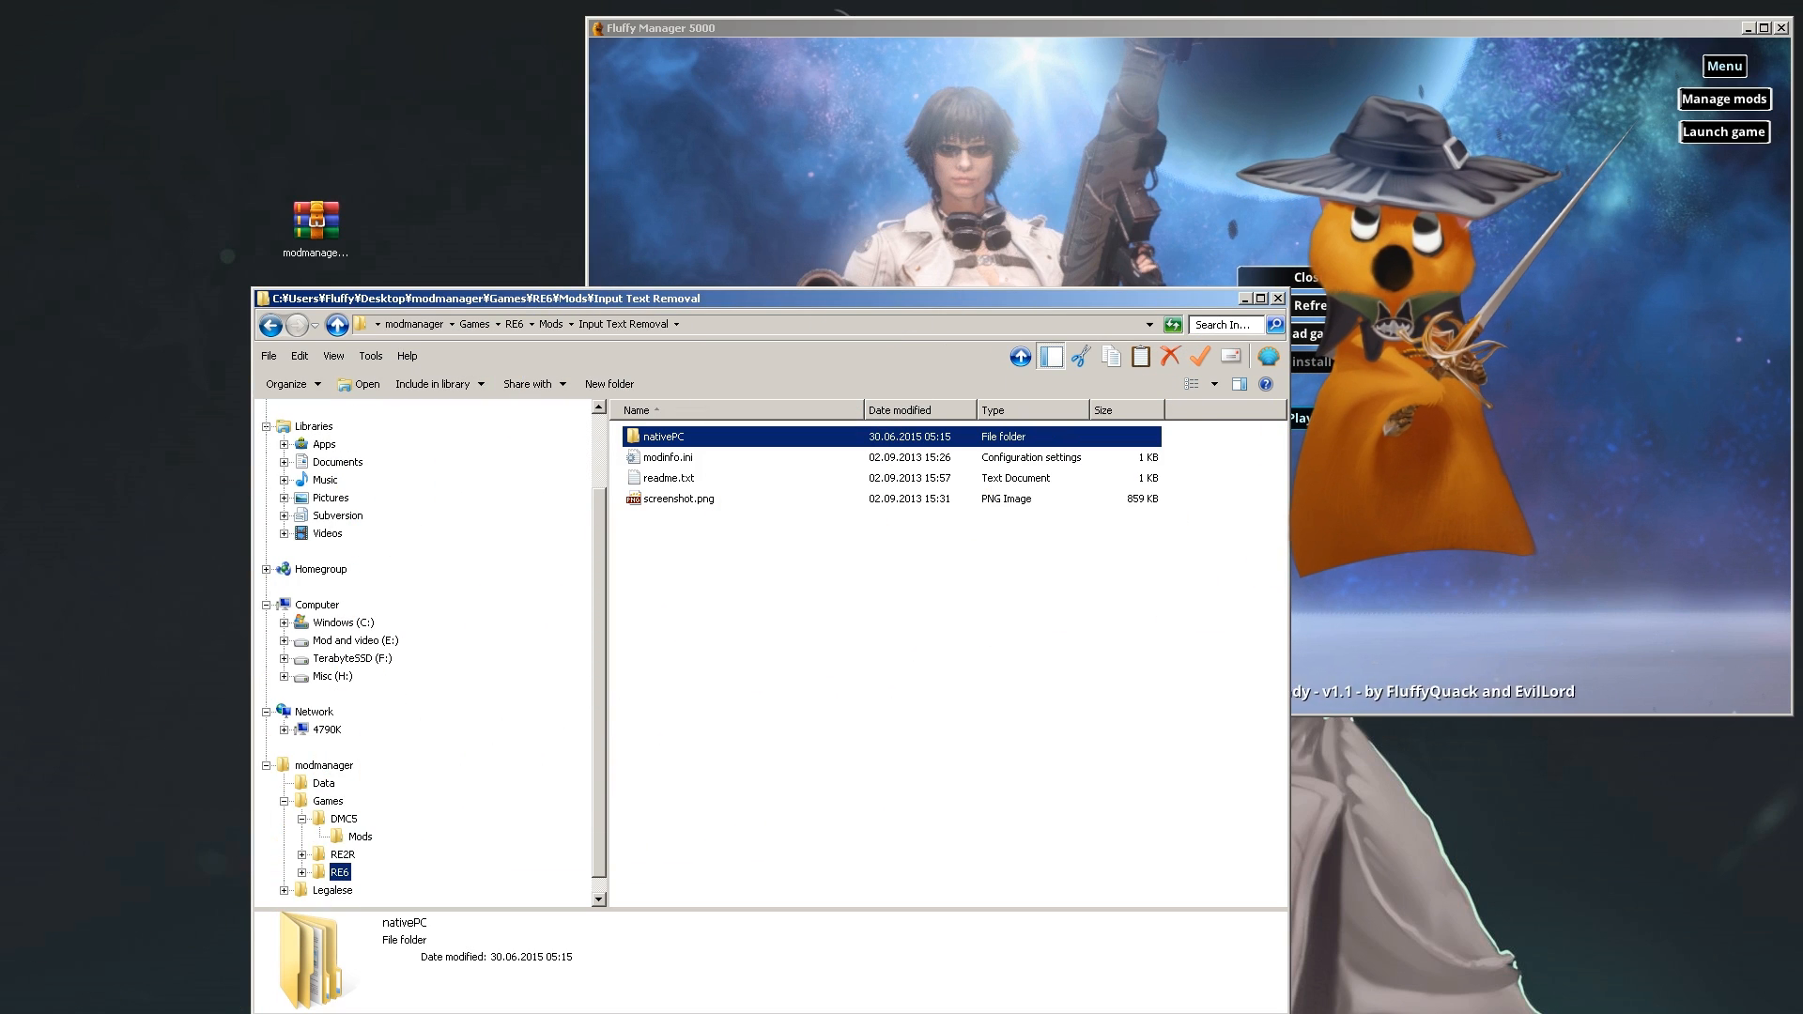
Switch to Resident Evil 2 Remake, install the Lady mod (54 files) and launch the game
{"action": "left_click", "coordinate": [1722, 66]}
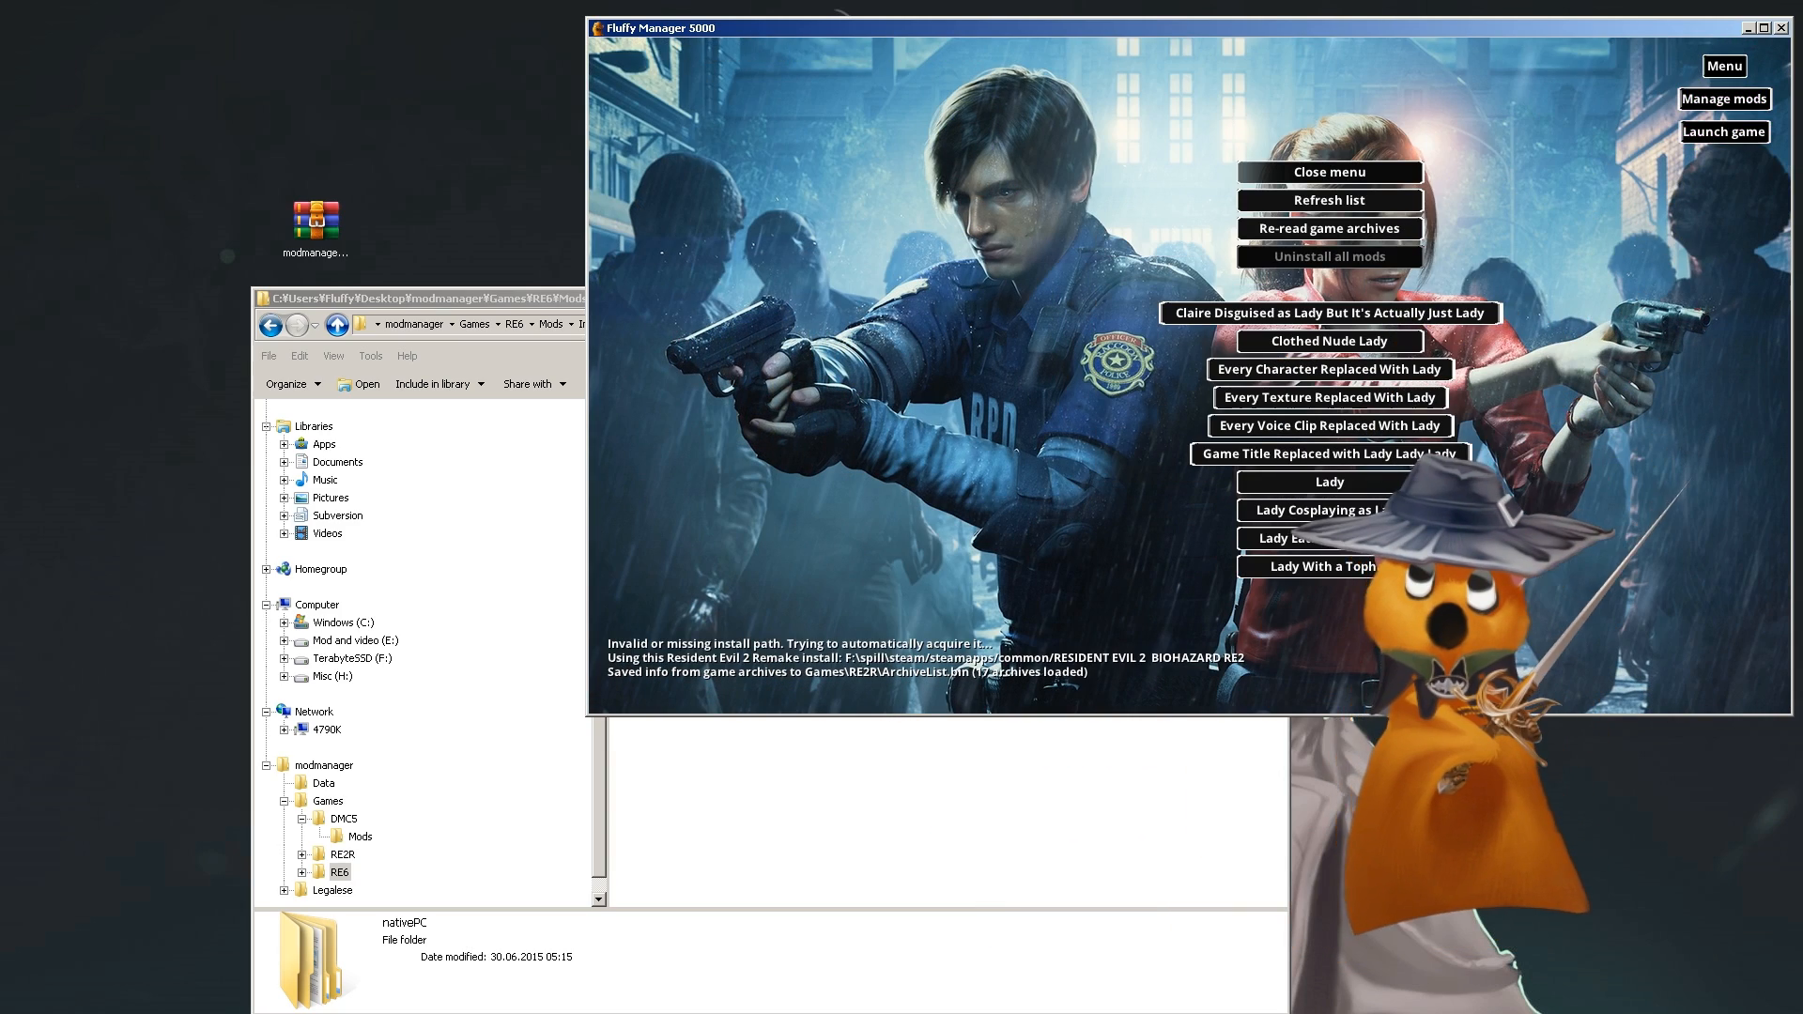
{"action": "left_click", "coordinate": [1328, 483]}
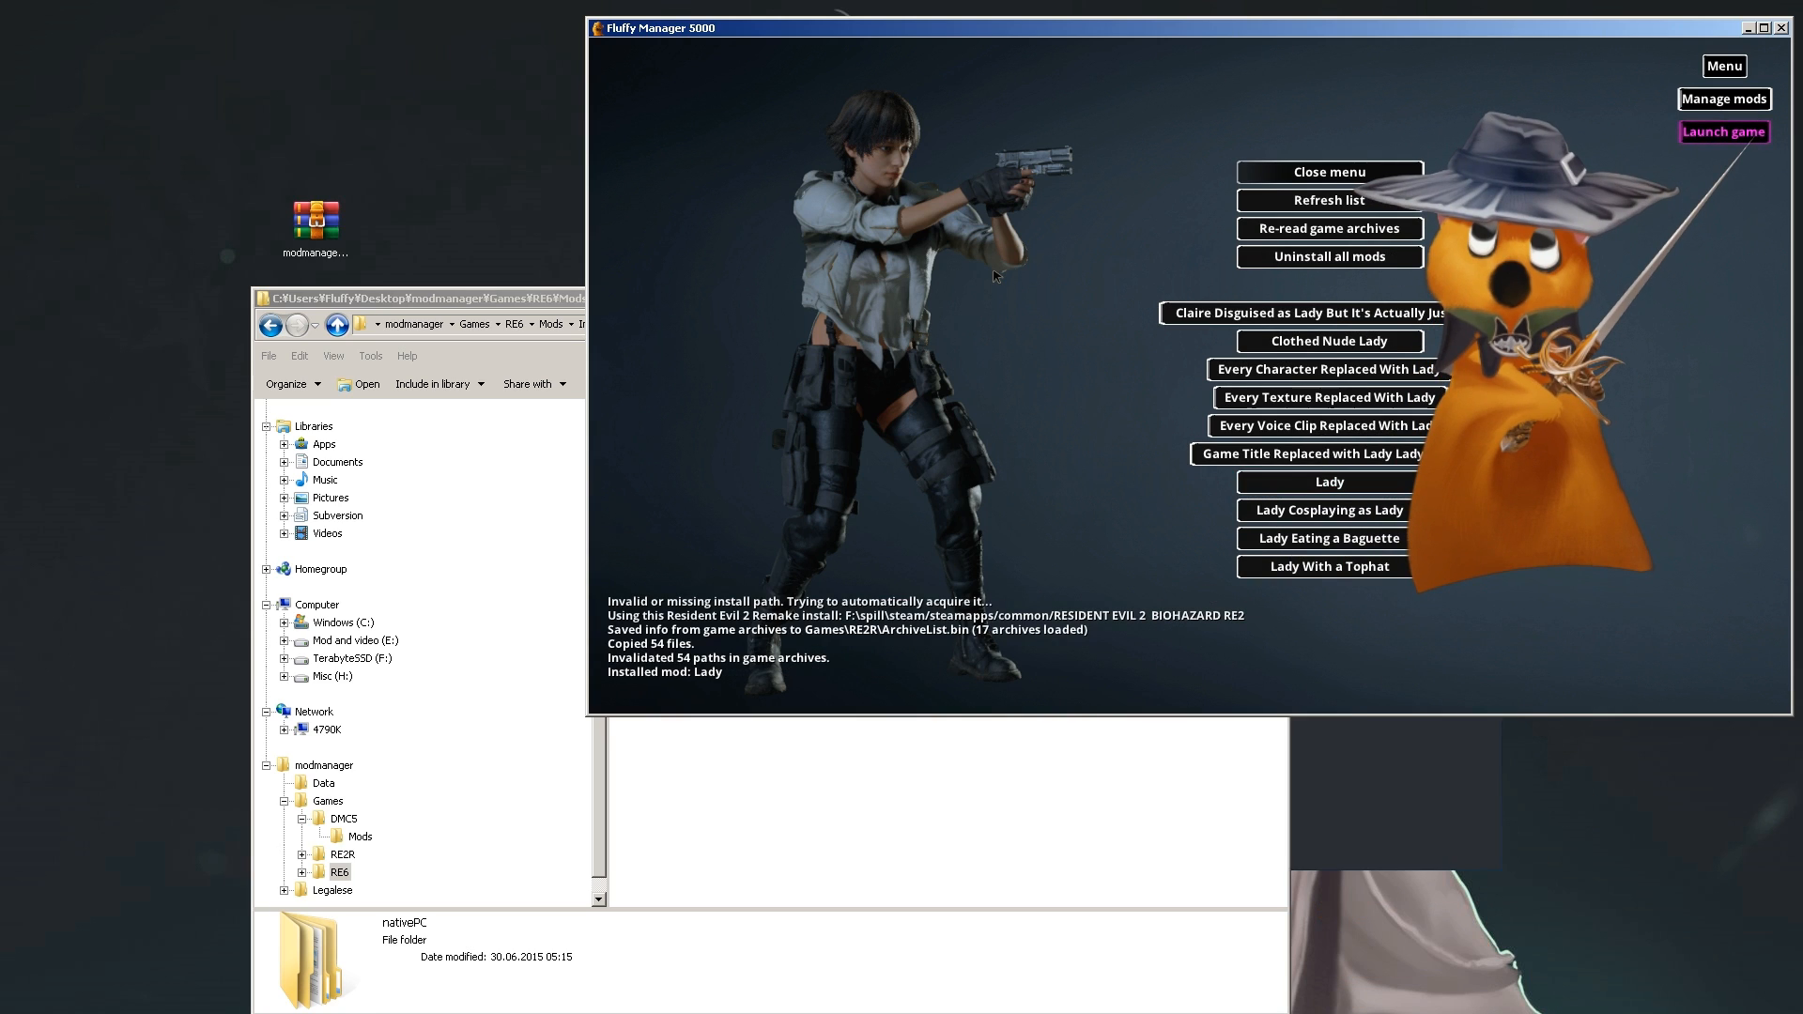
{"action": "left_click", "coordinate": [1723, 131]}
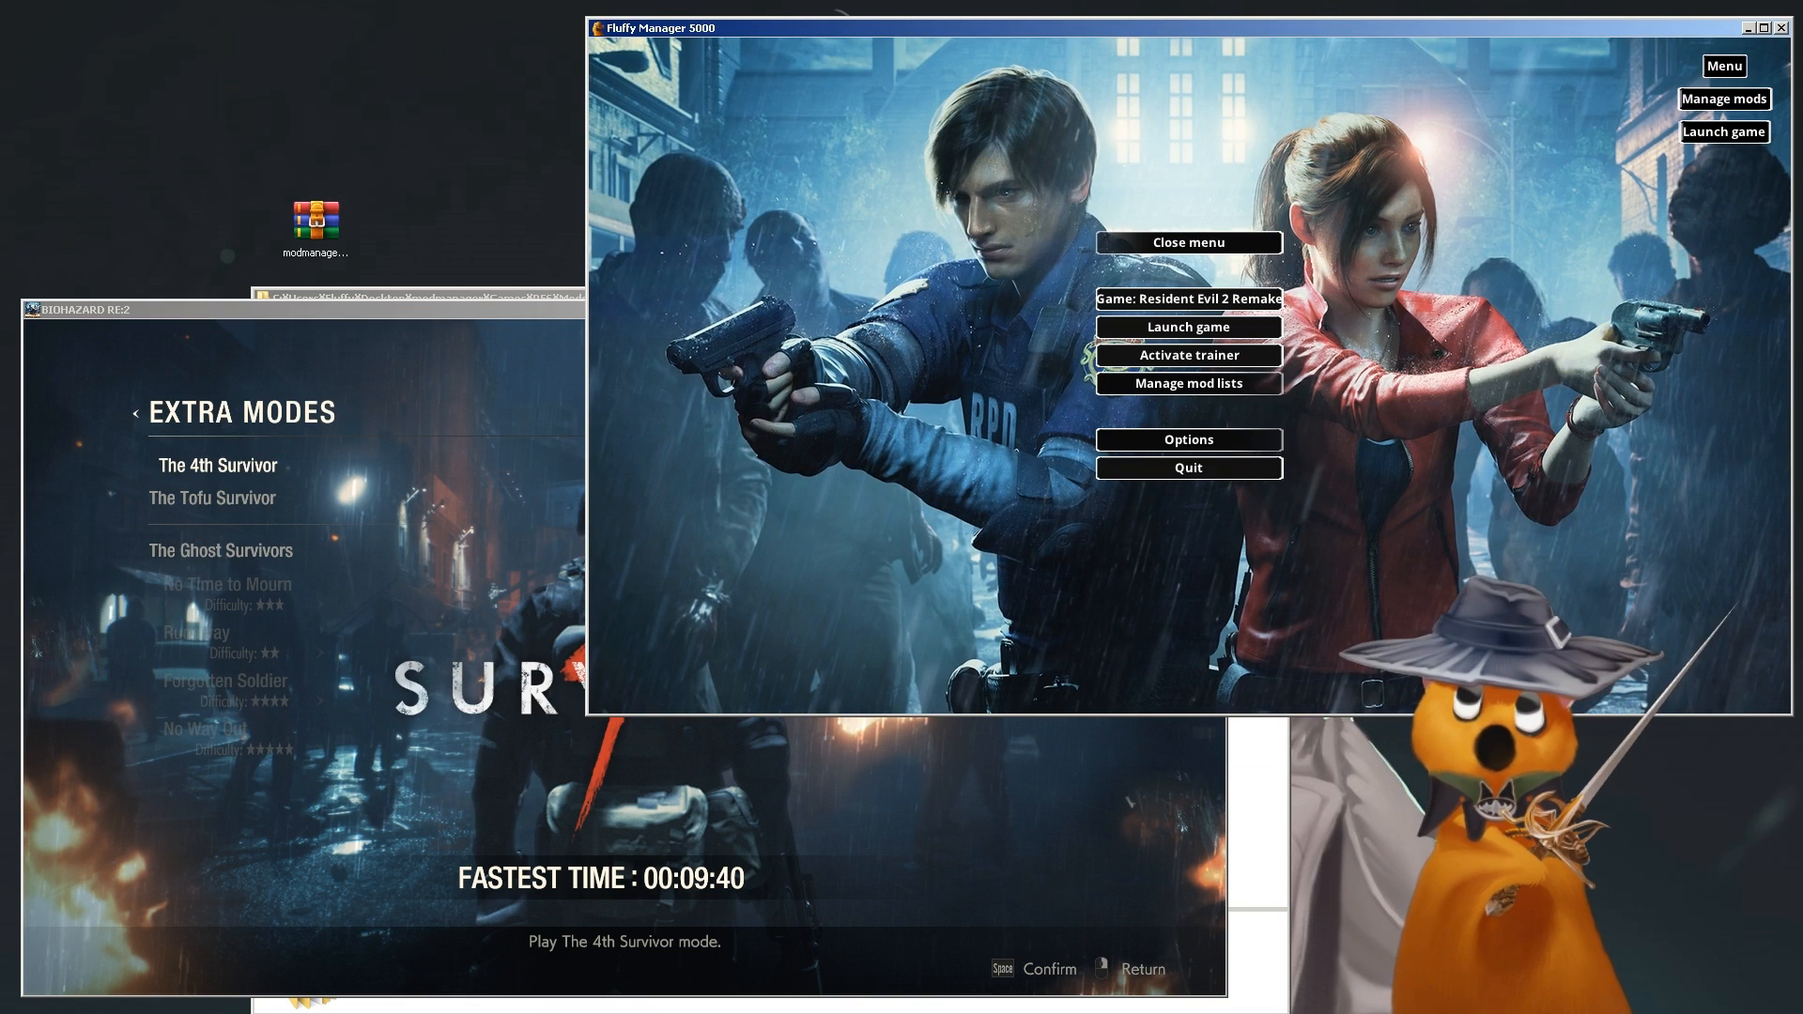
Activate the trainer, set Swap character to Yes and cycle the Replace target
{"action": "left_click", "coordinate": [1187, 355]}
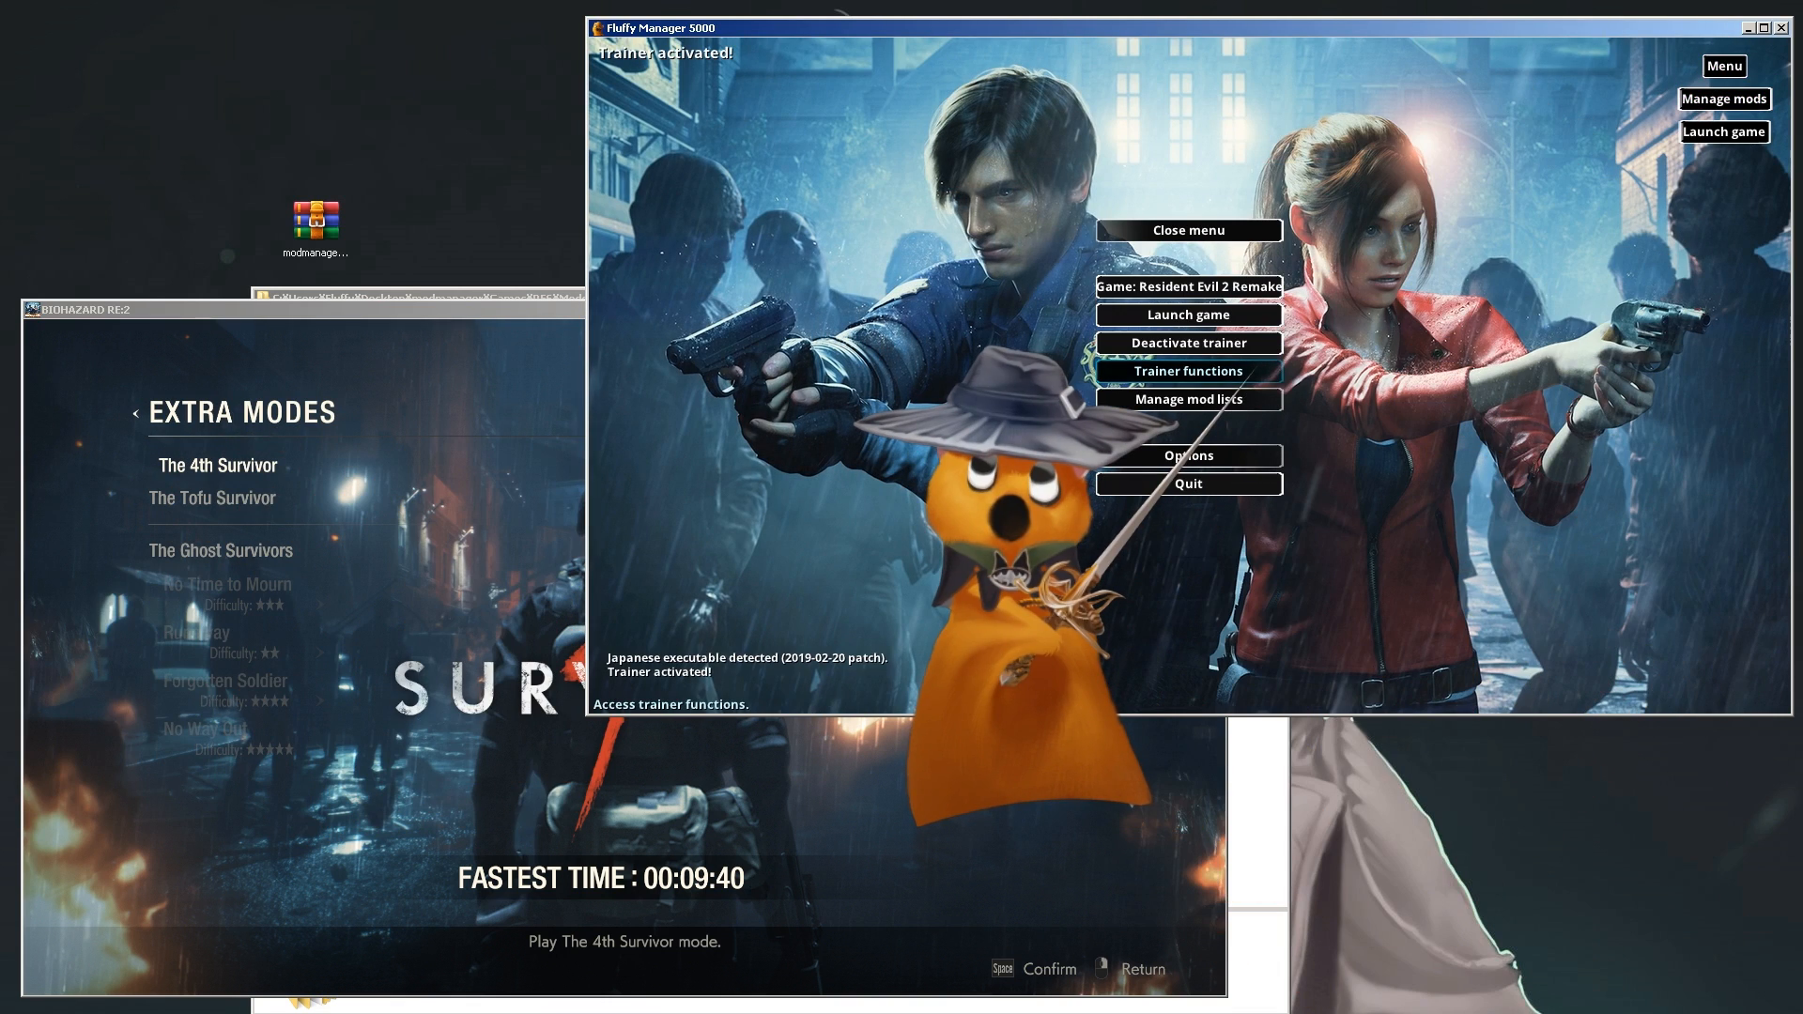
{"action": "left_click", "coordinate": [1187, 370]}
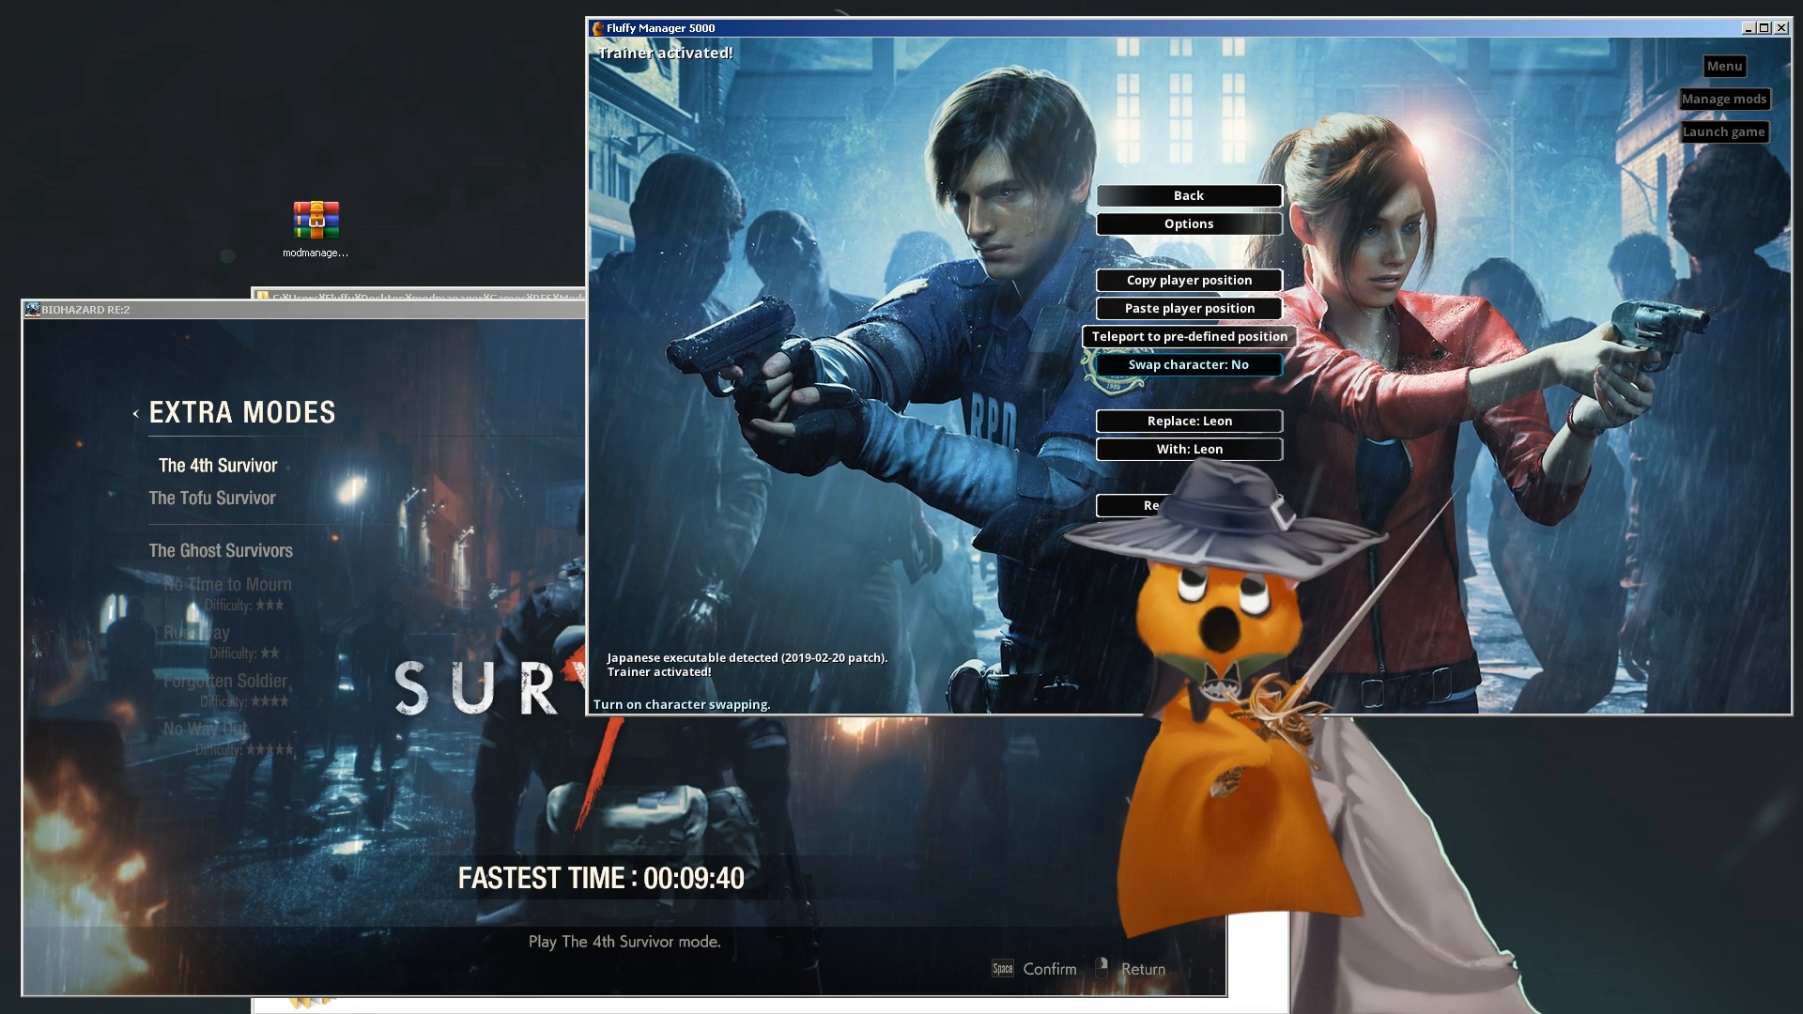
{"action": "left_click", "coordinate": [1187, 364]}
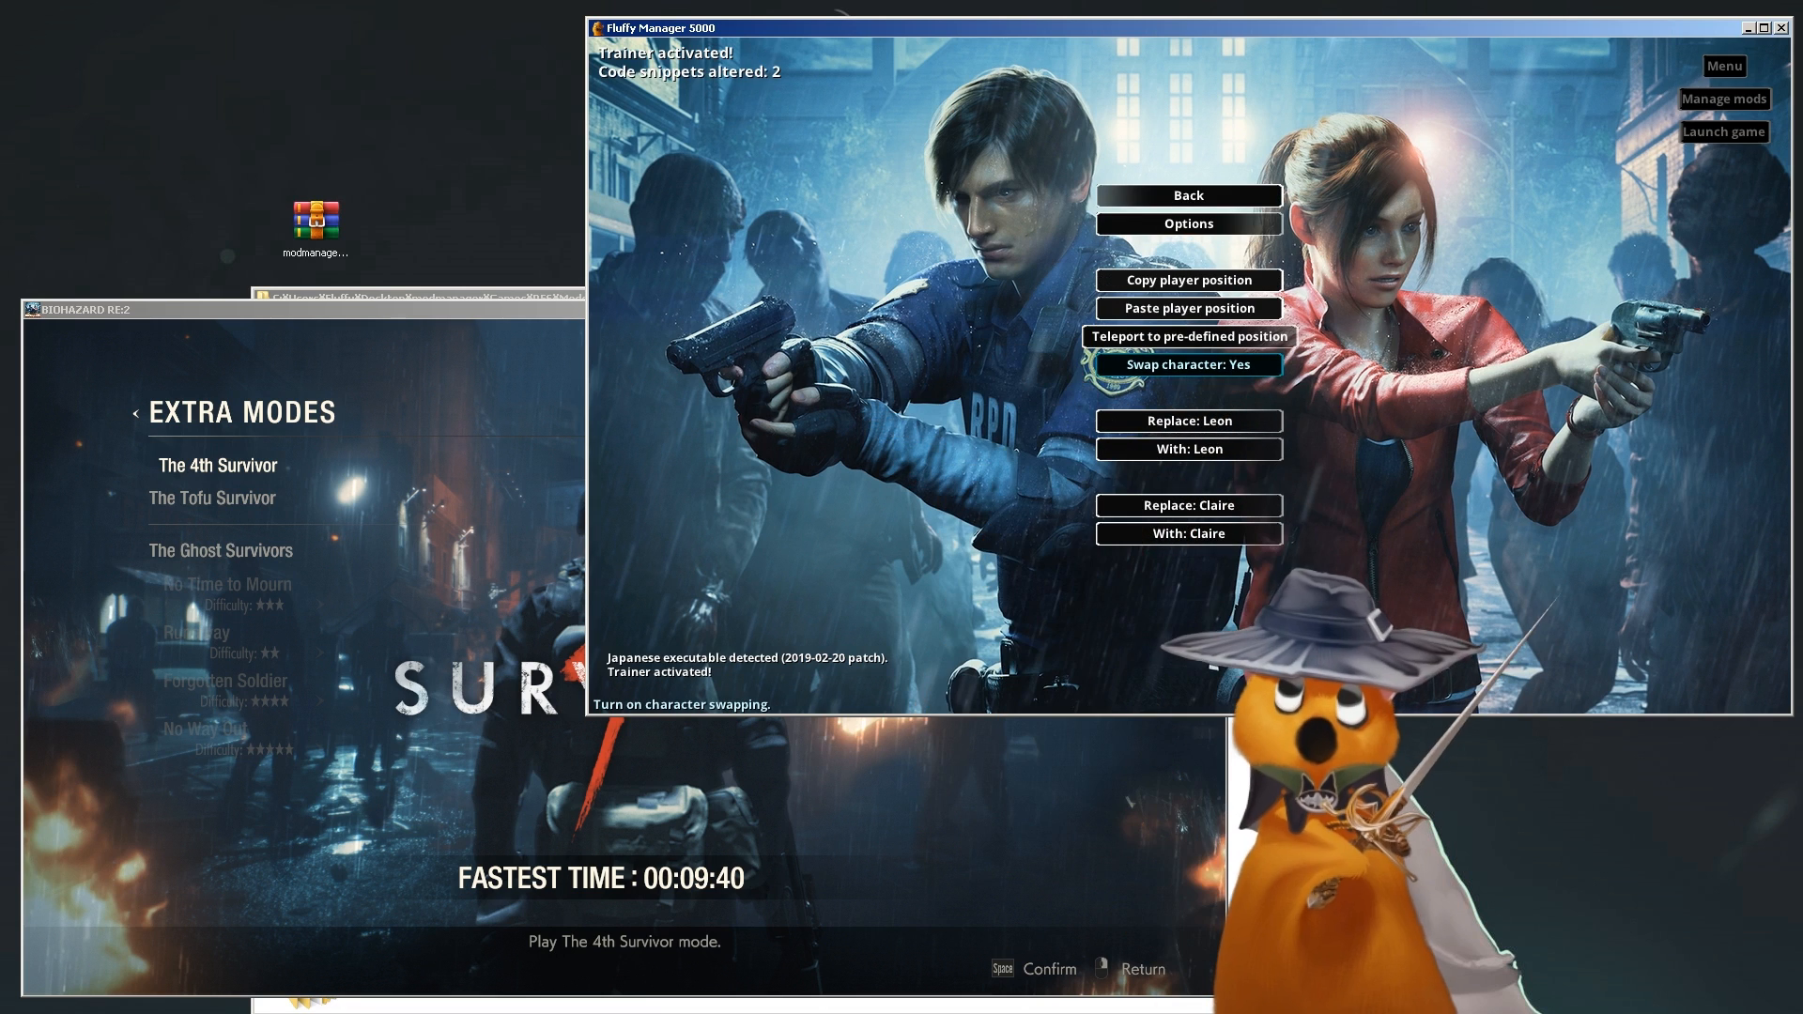
{"action": "left_click", "coordinate": [1189, 420]}
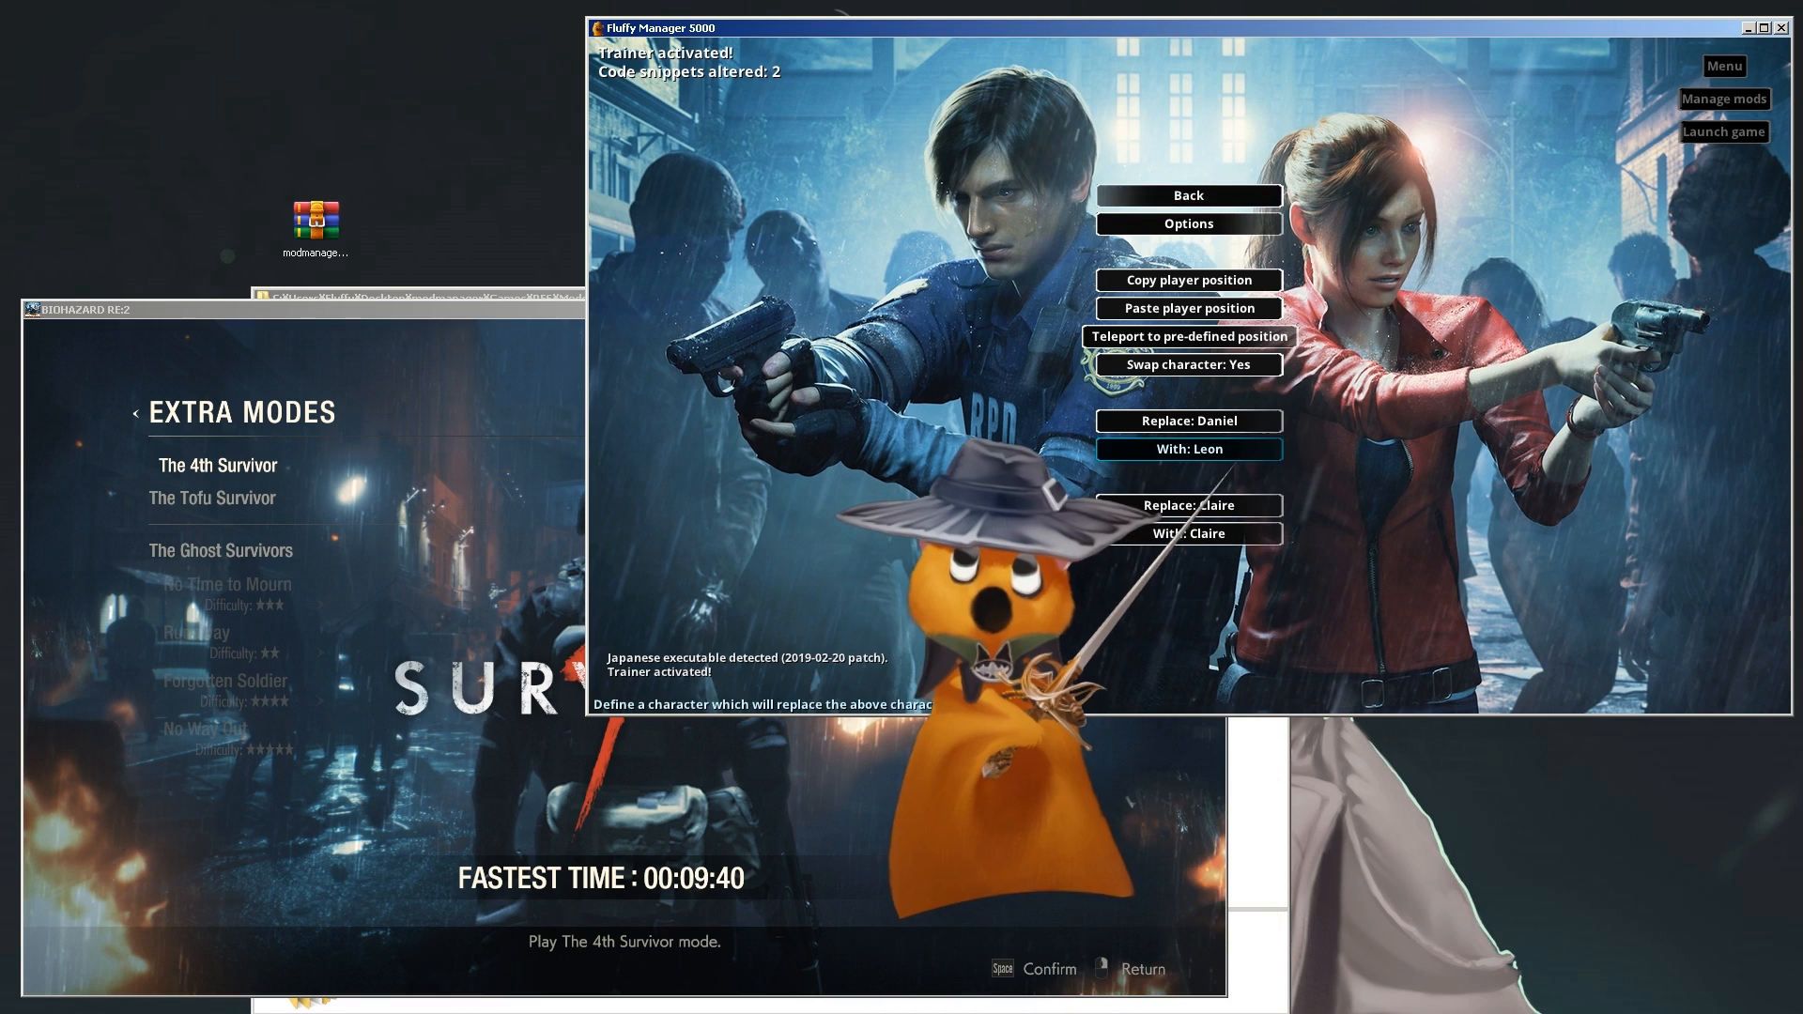
{"action": "left_click", "coordinate": [1189, 365]}
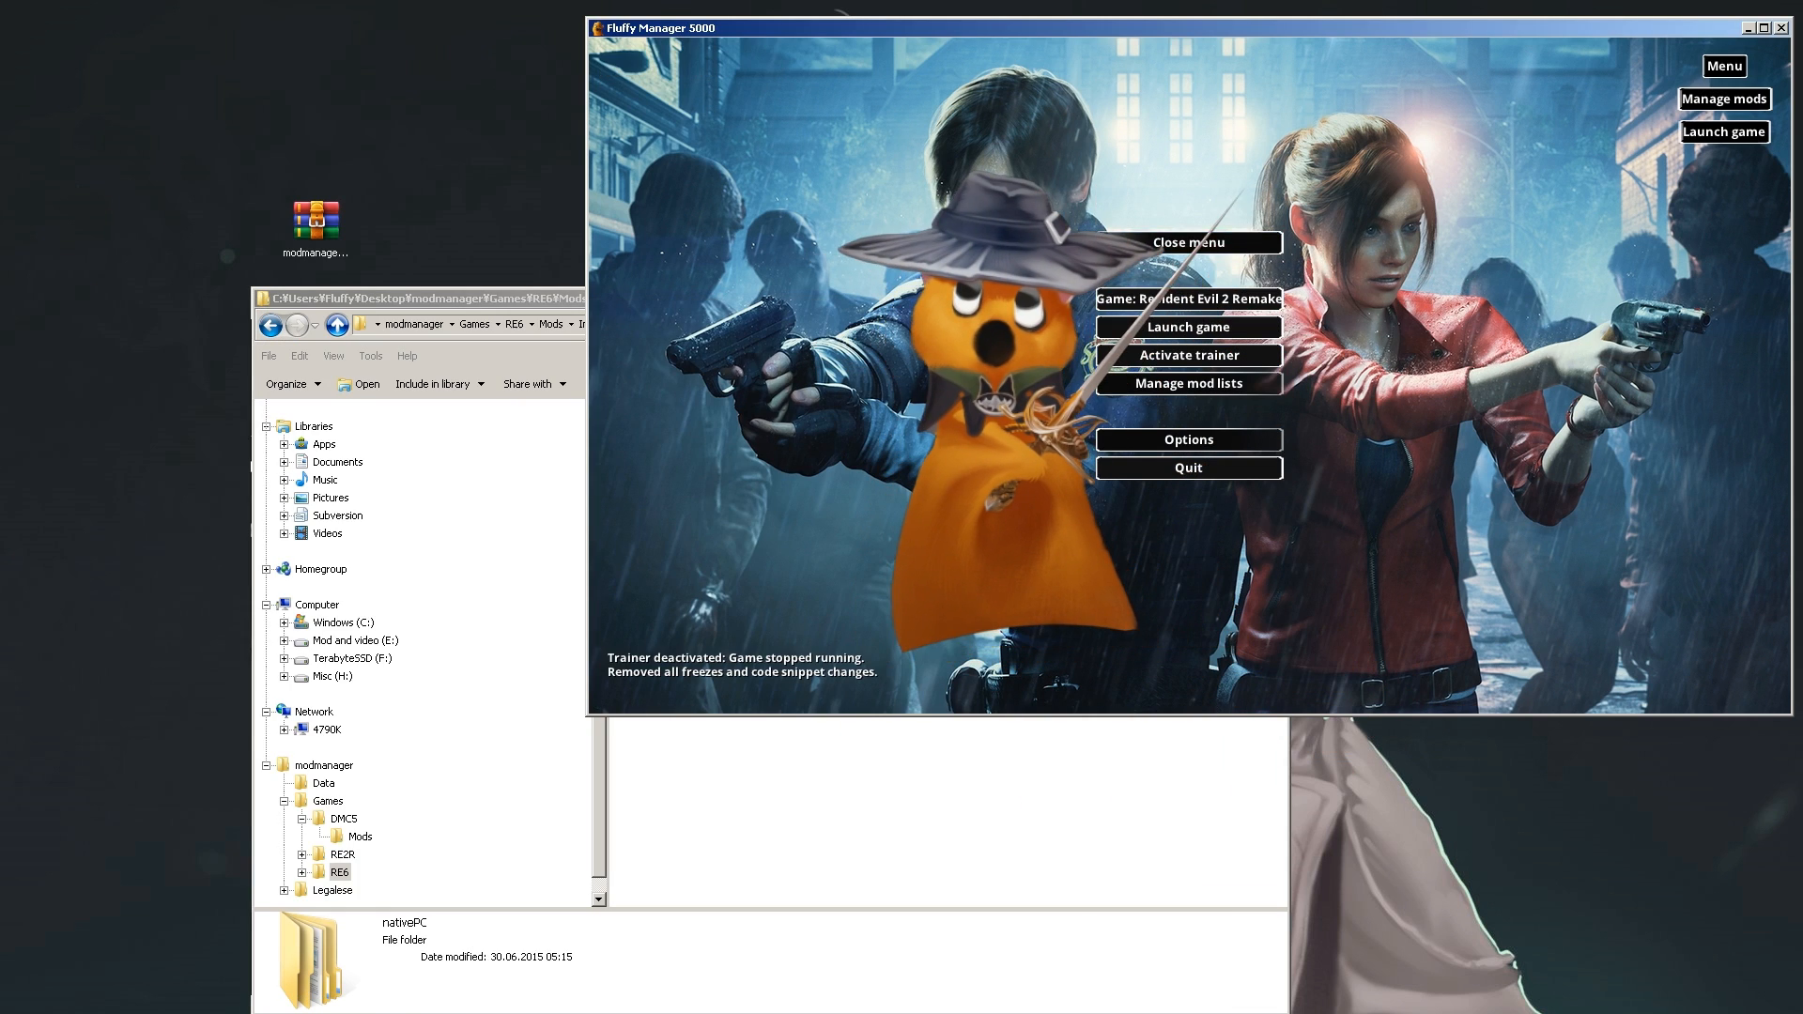
Show the Resident Evil 2 Remake mod list with Lady marked installed
{"action": "left_click", "coordinate": [1187, 383]}
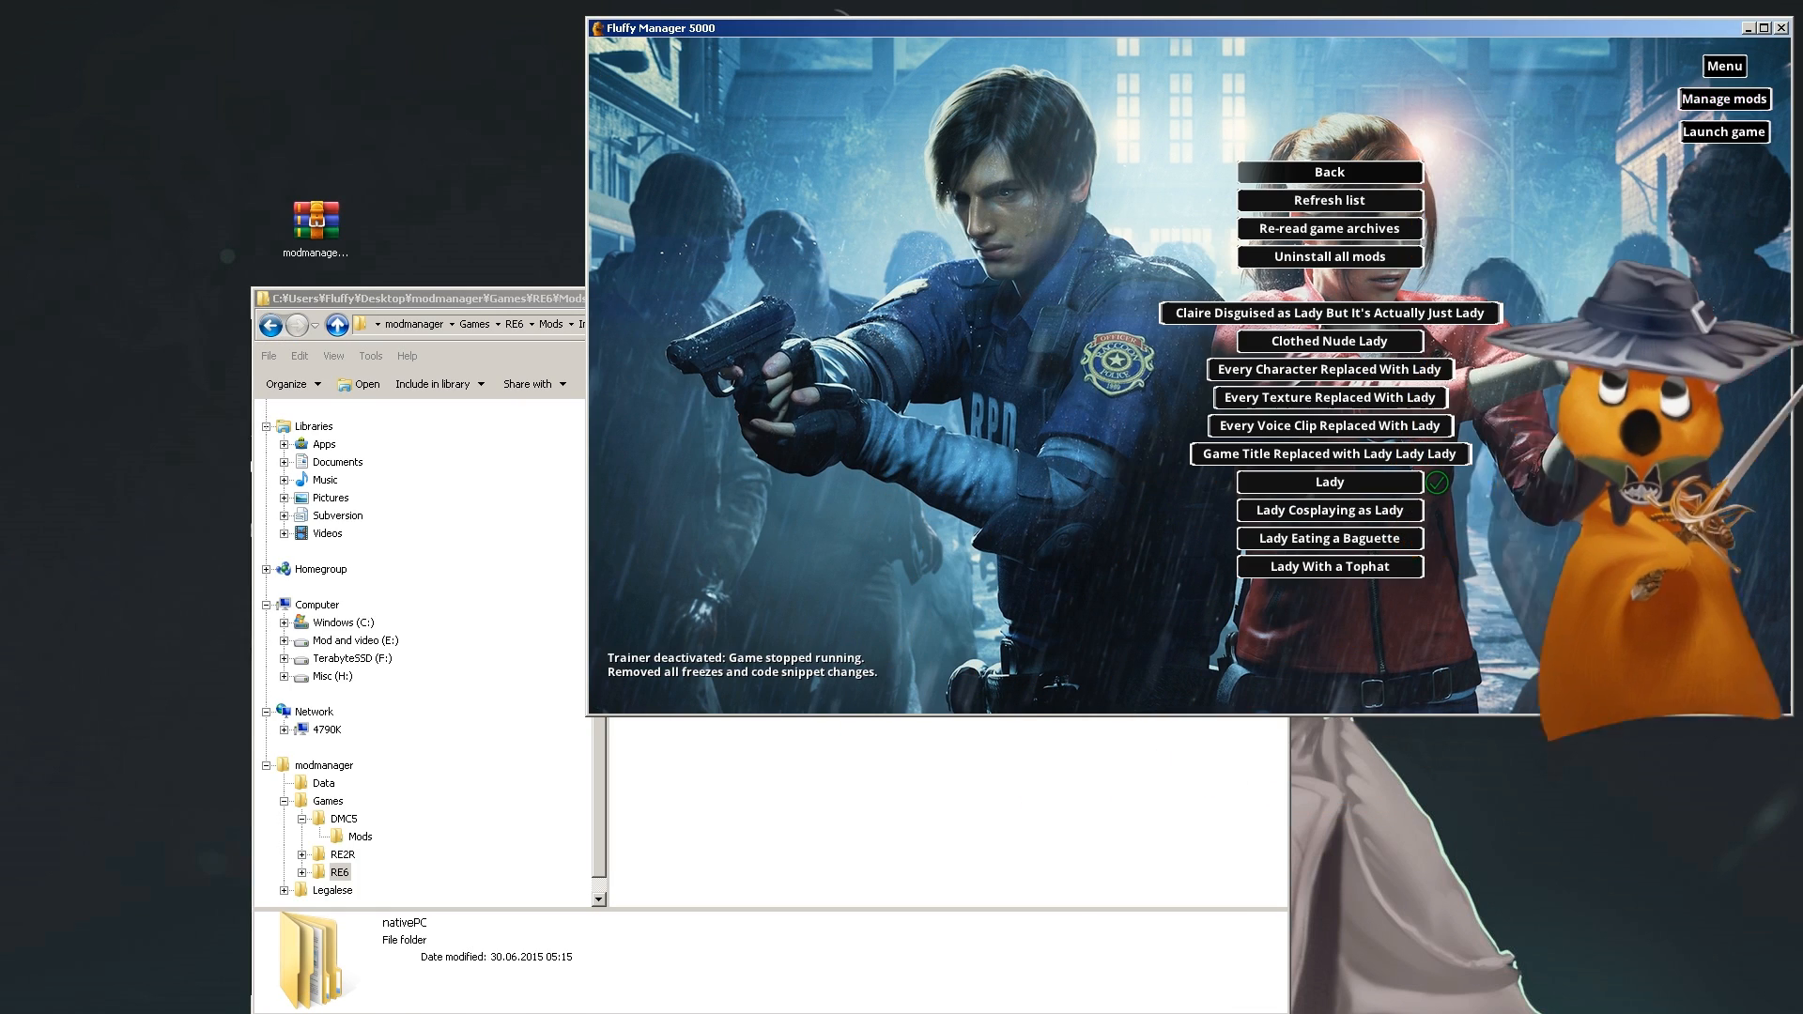
{"action": "left_click", "coordinate": [1330, 255]}
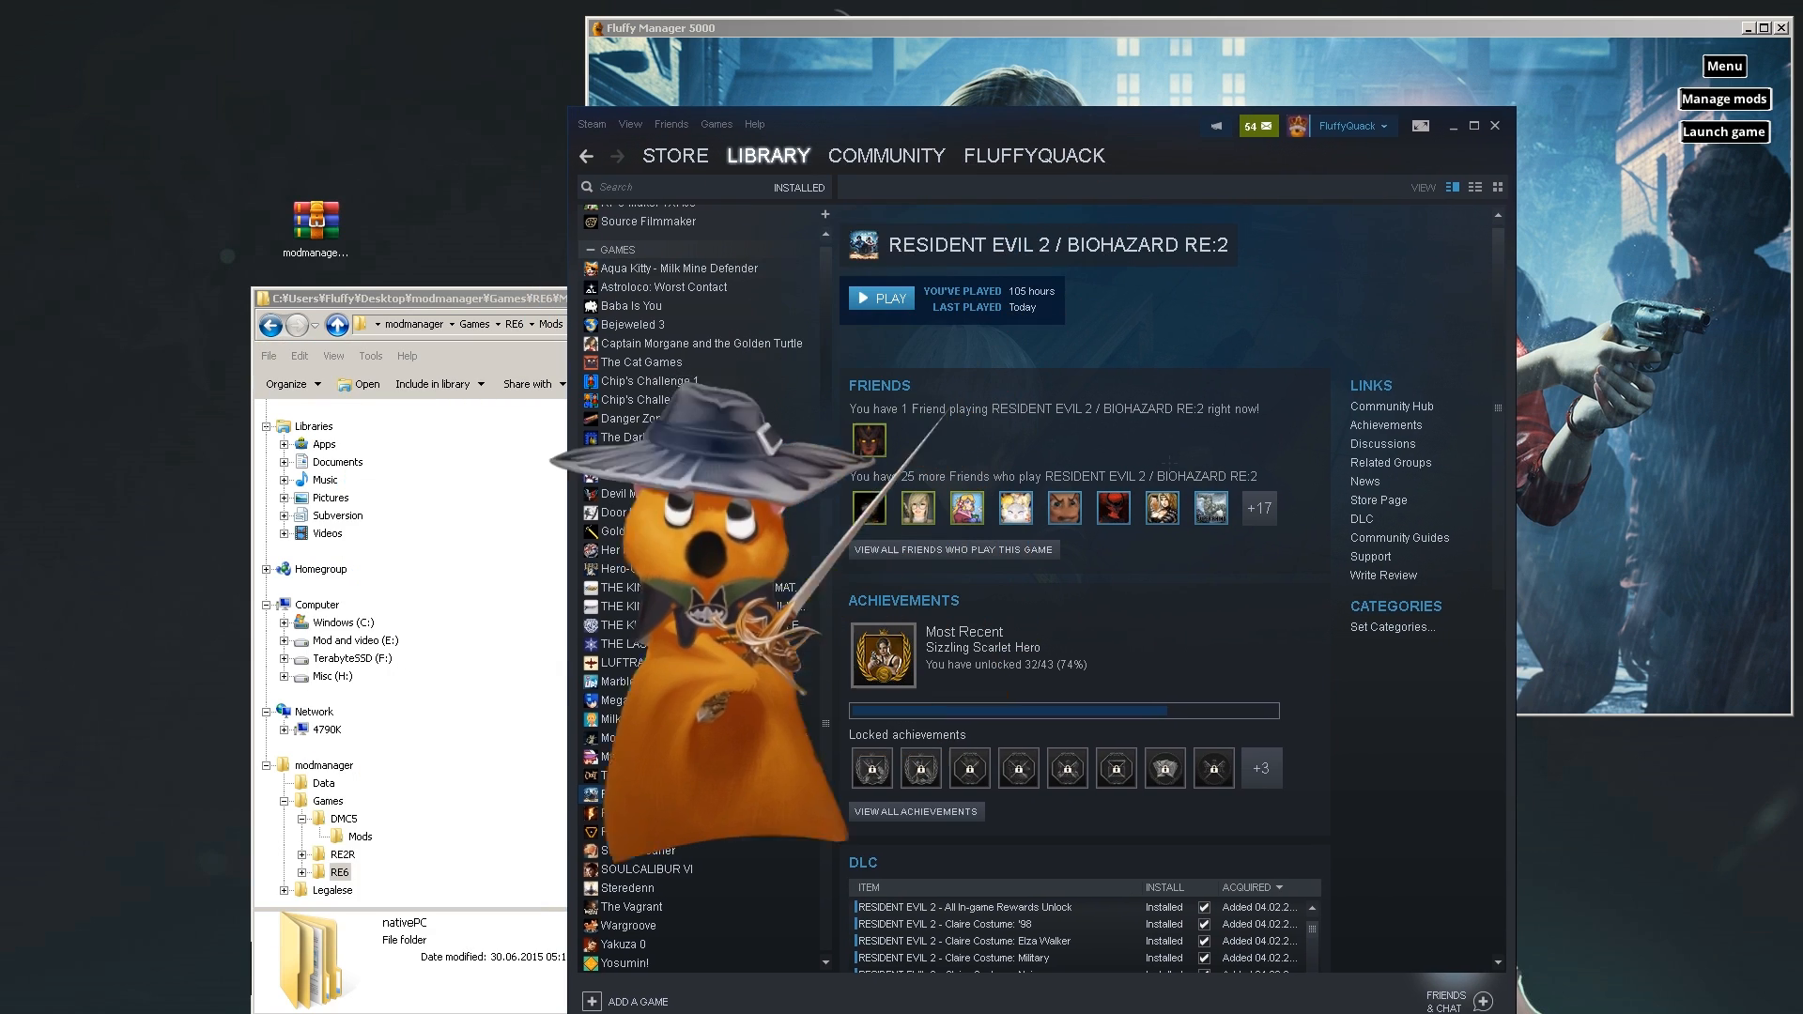
{"action": "right_click", "coordinate": [648, 792]}
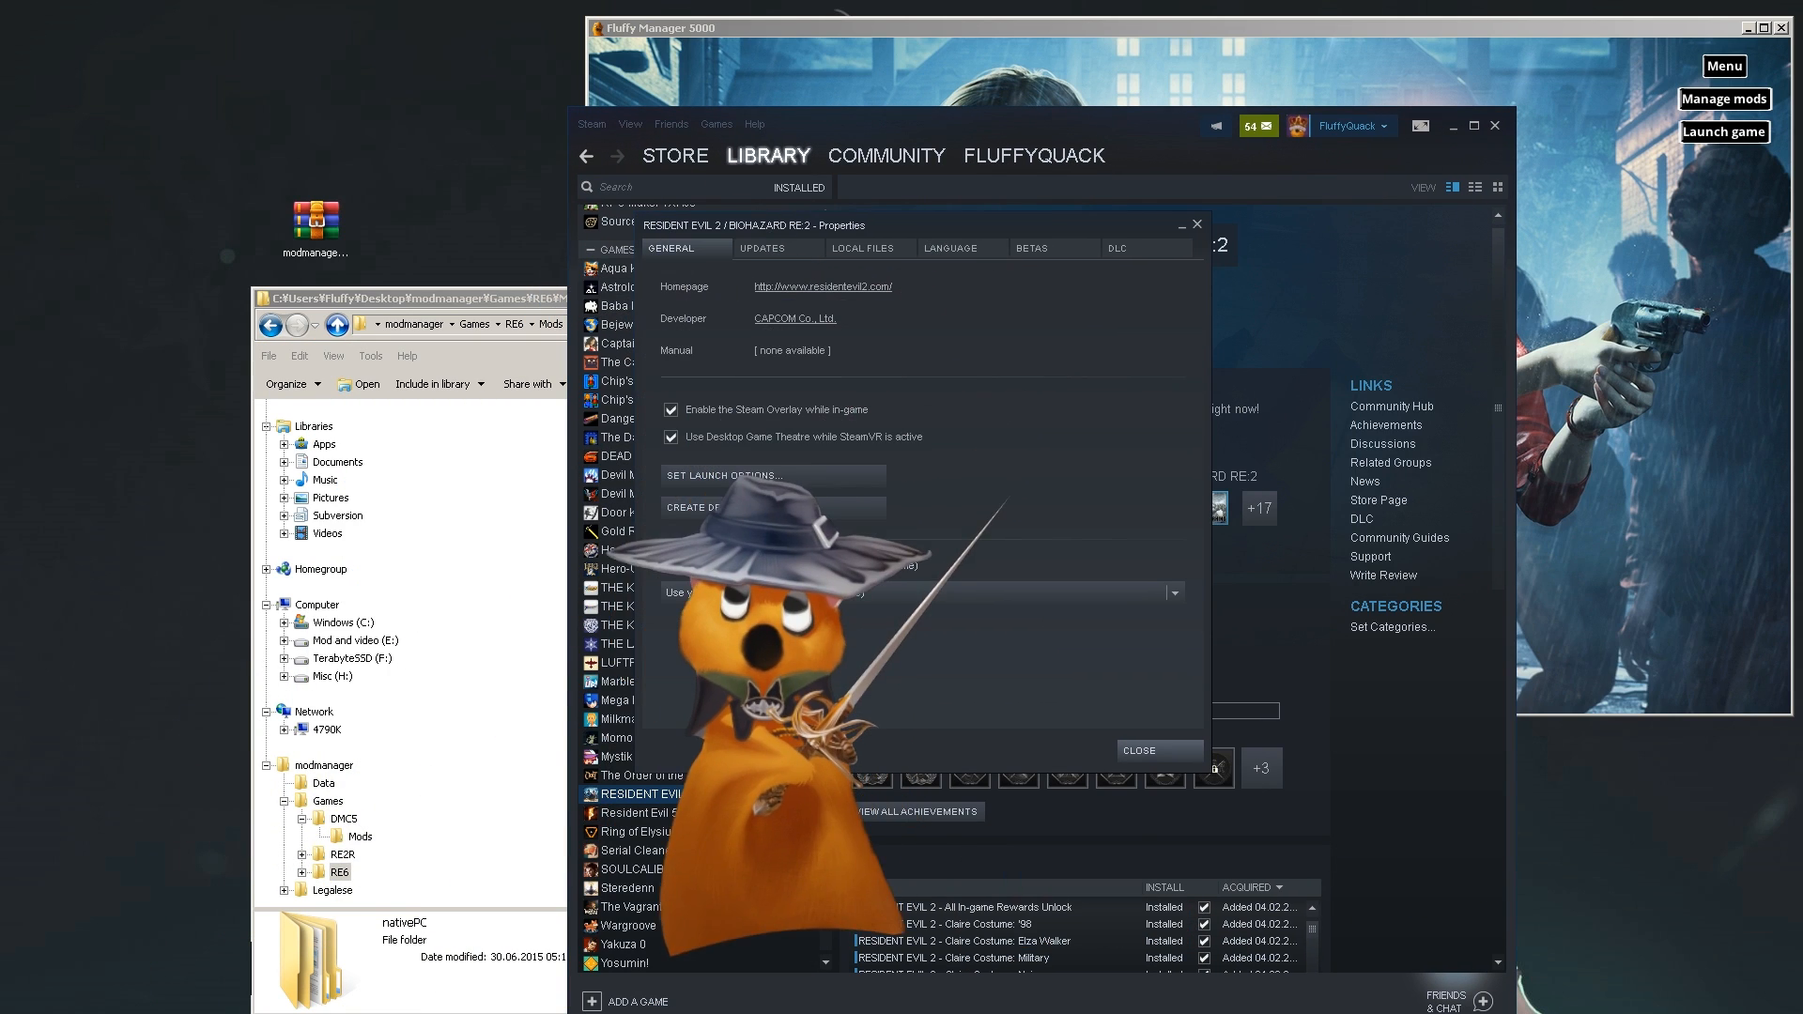
{"action": "left_click", "coordinate": [862, 248]}
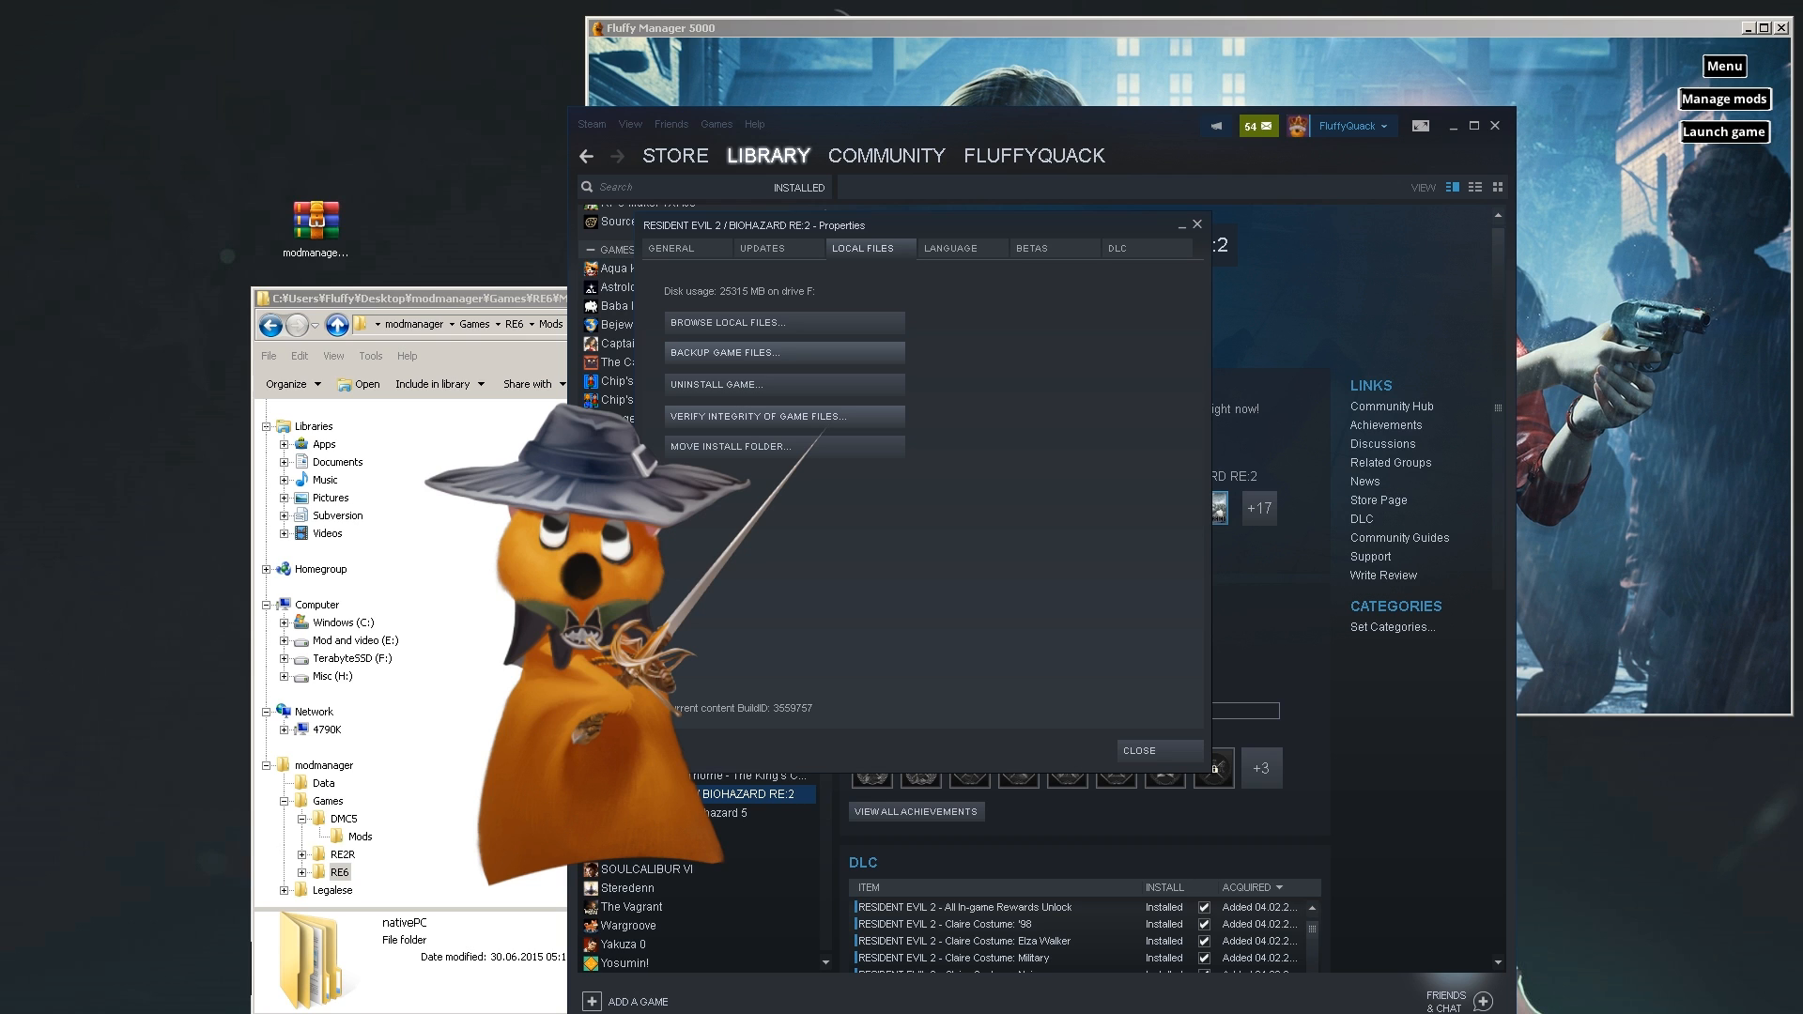
{"action": "left_click", "coordinate": [1139, 750]}
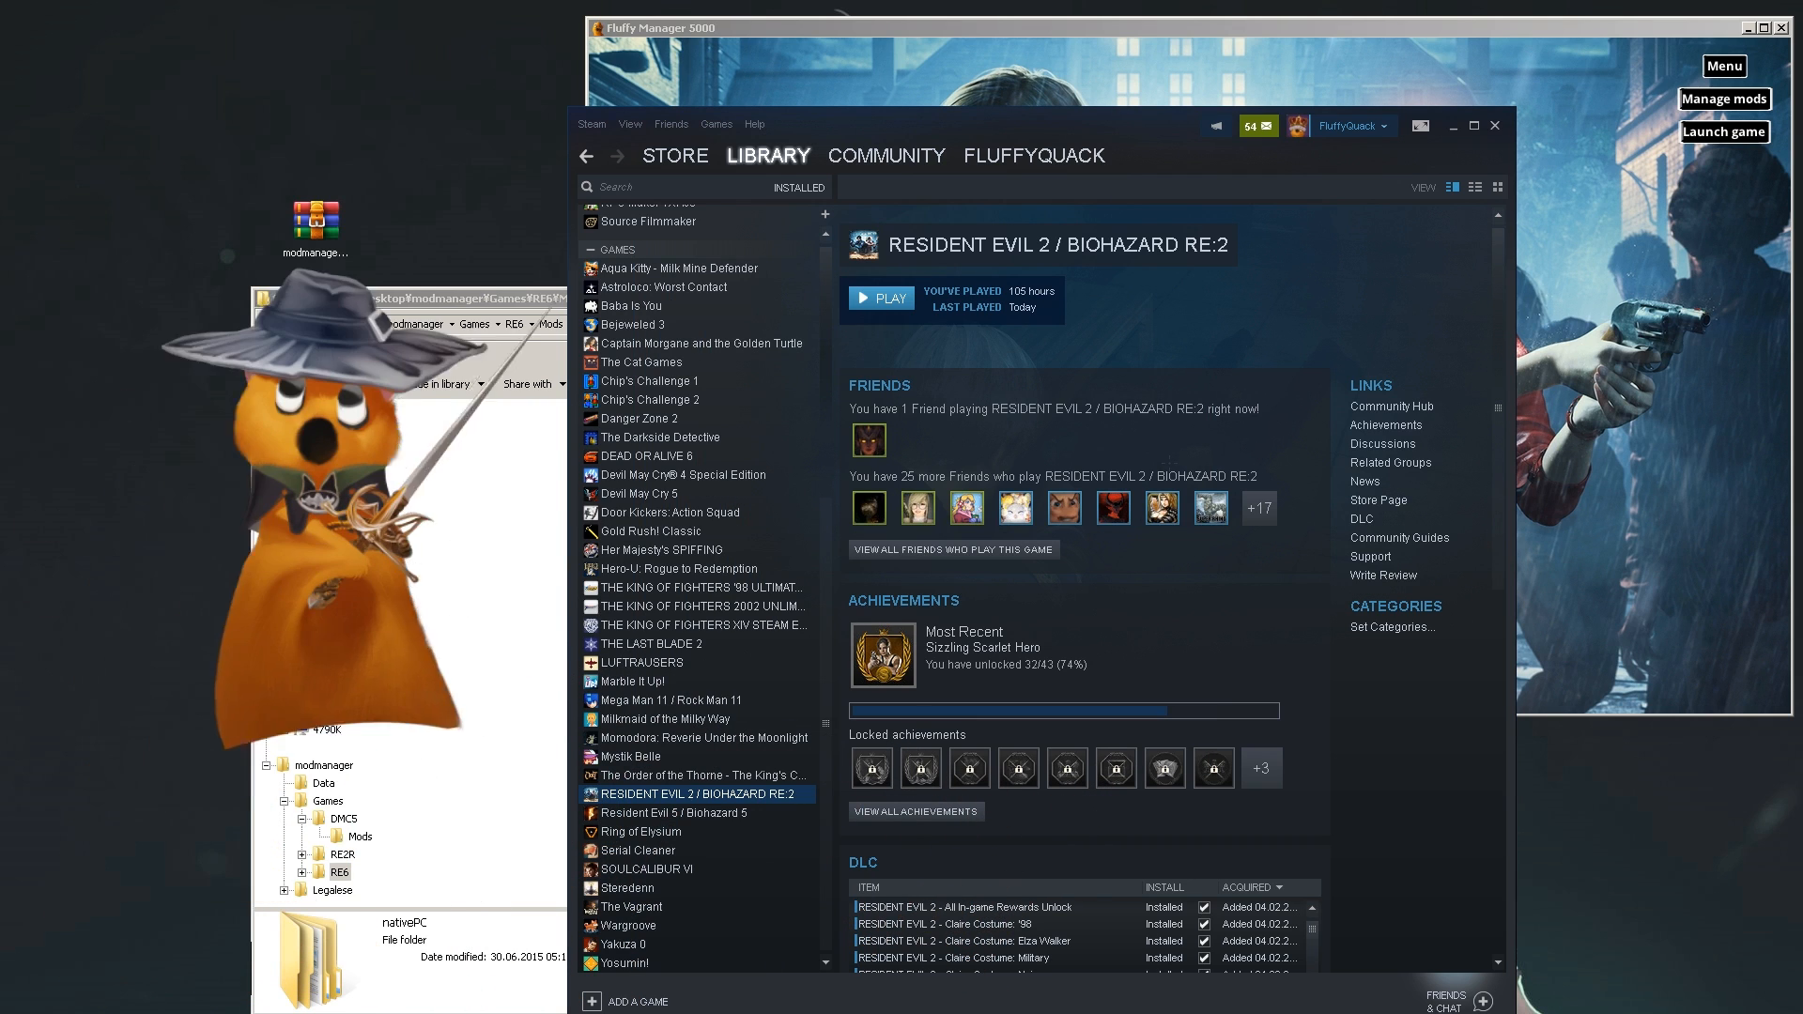
Return to the manager and re-read the RE2 Remake game archives (17 archives loaded)
{"action": "left_click", "coordinate": [1722, 66]}
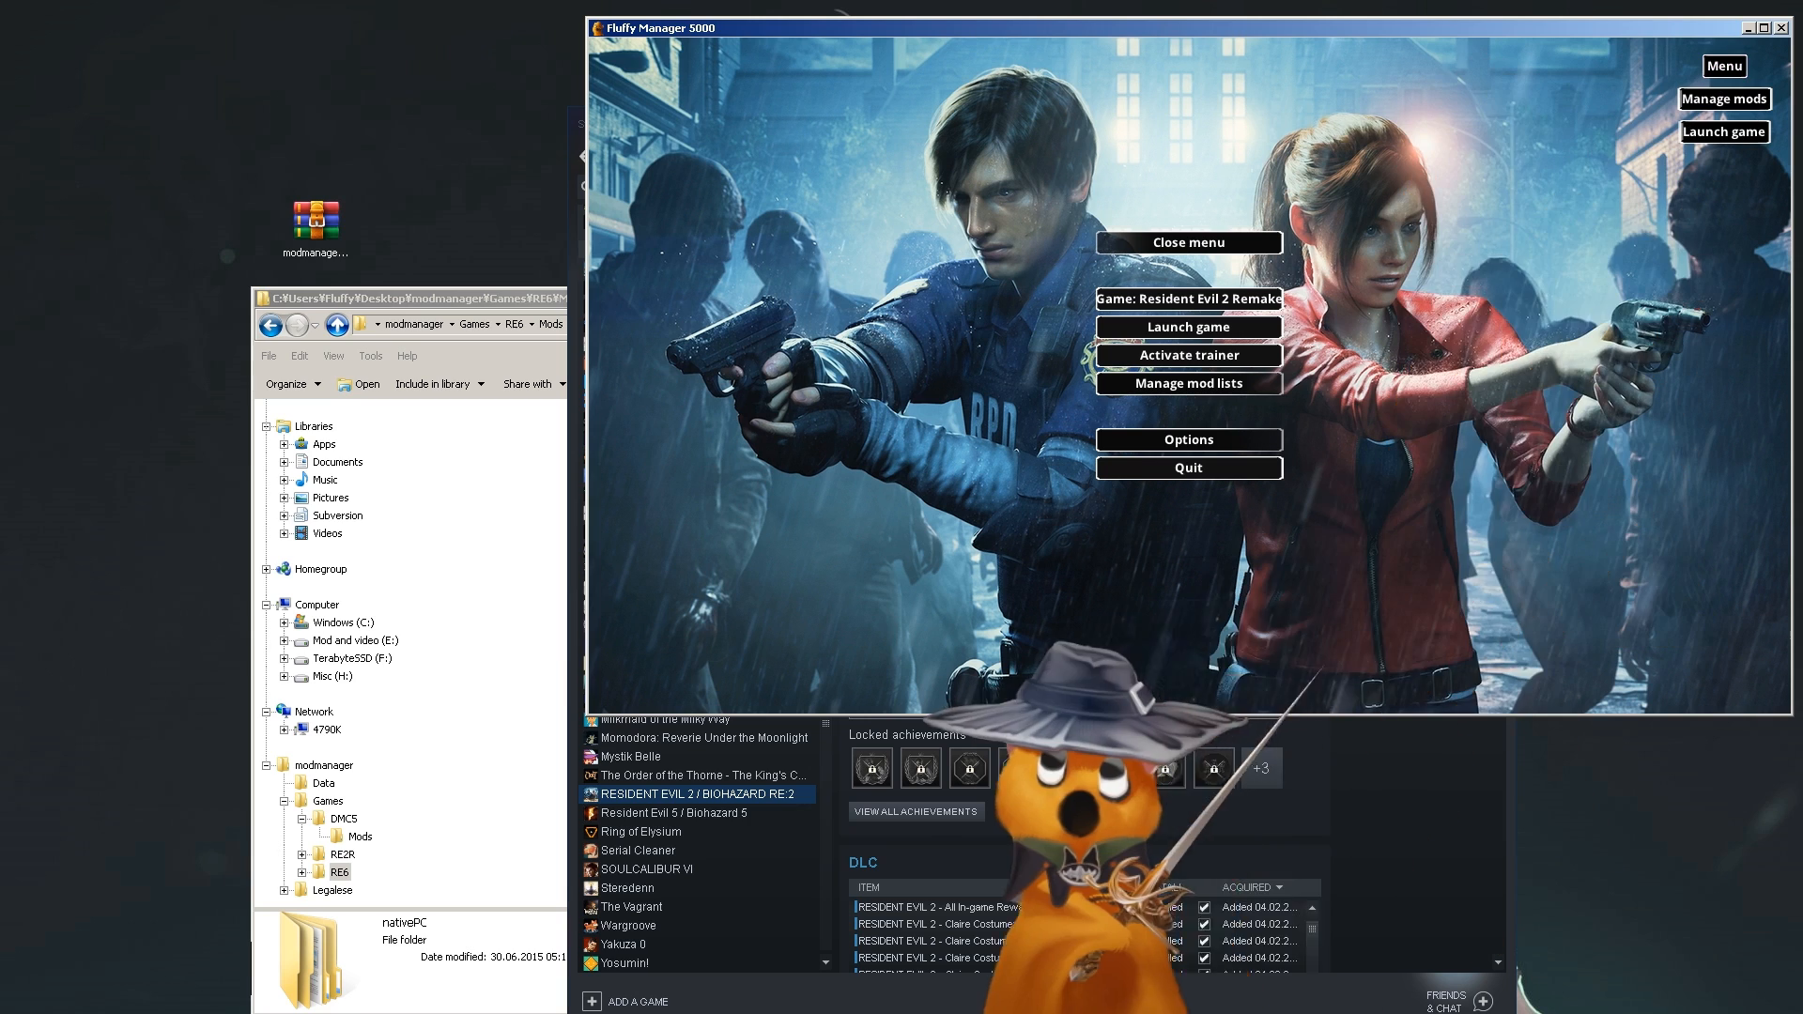
{"action": "left_click", "coordinate": [1187, 383]}
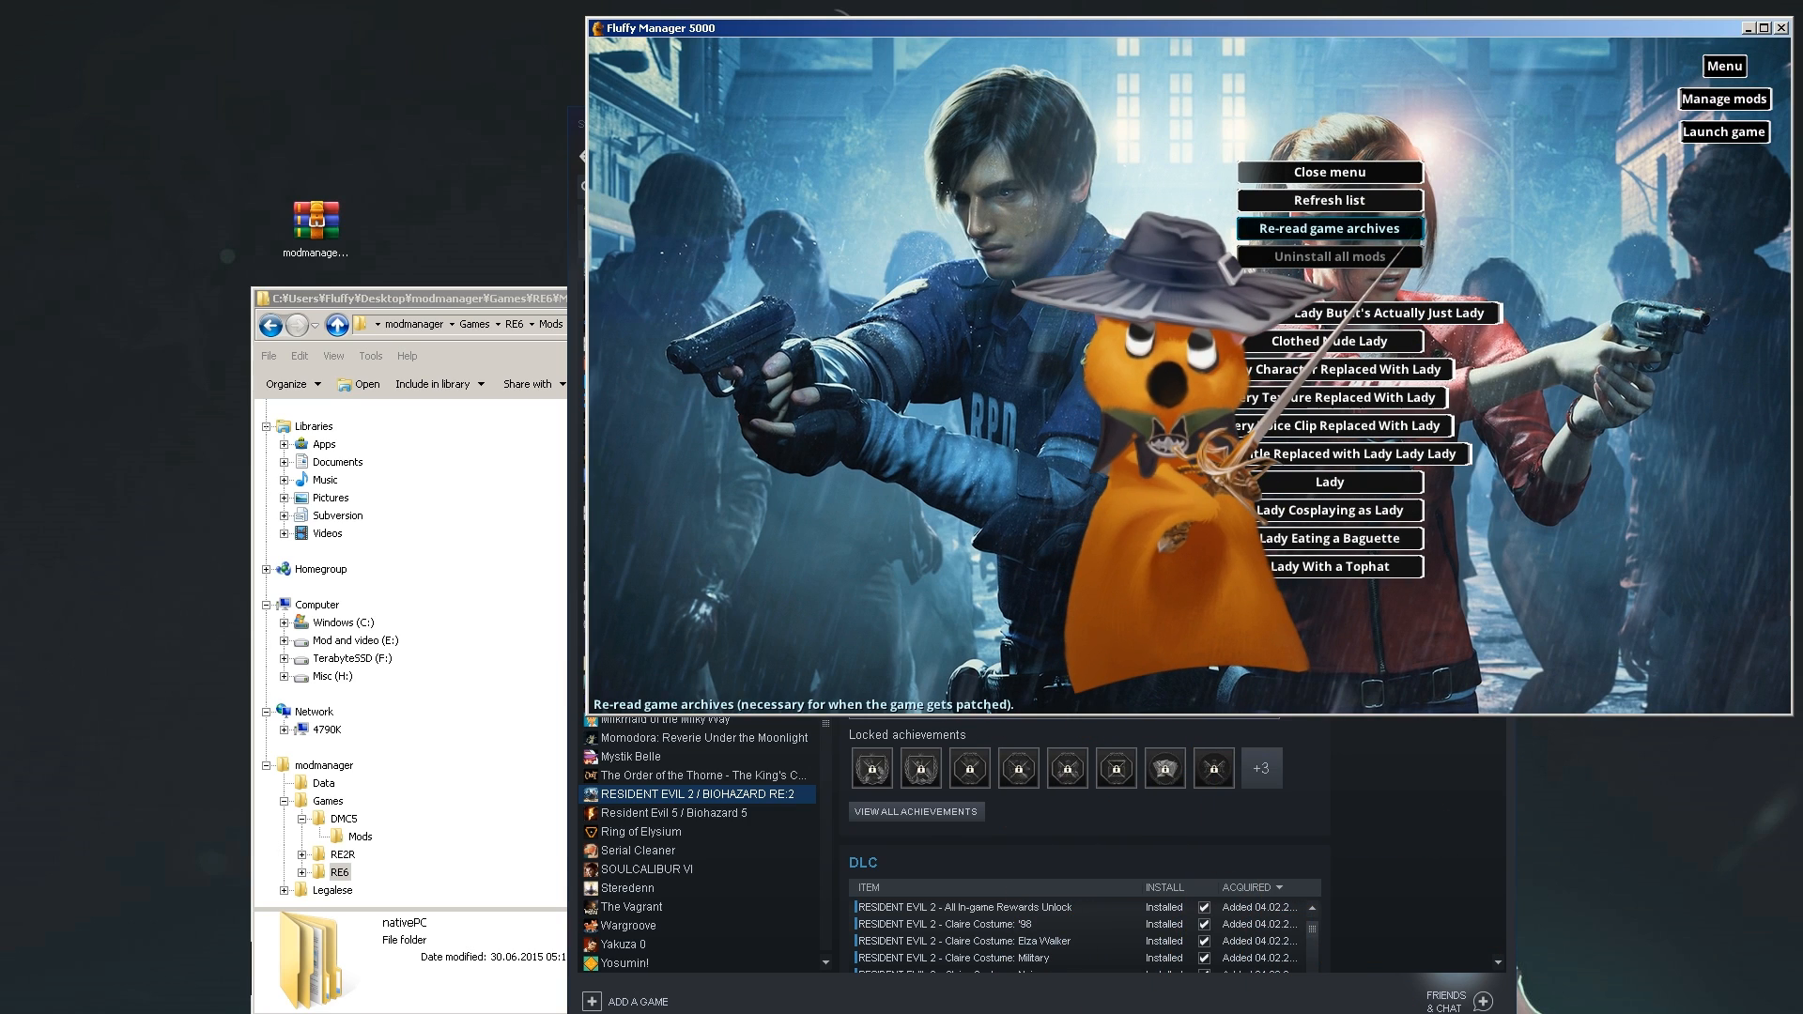
{"action": "left_click", "coordinate": [1330, 227]}
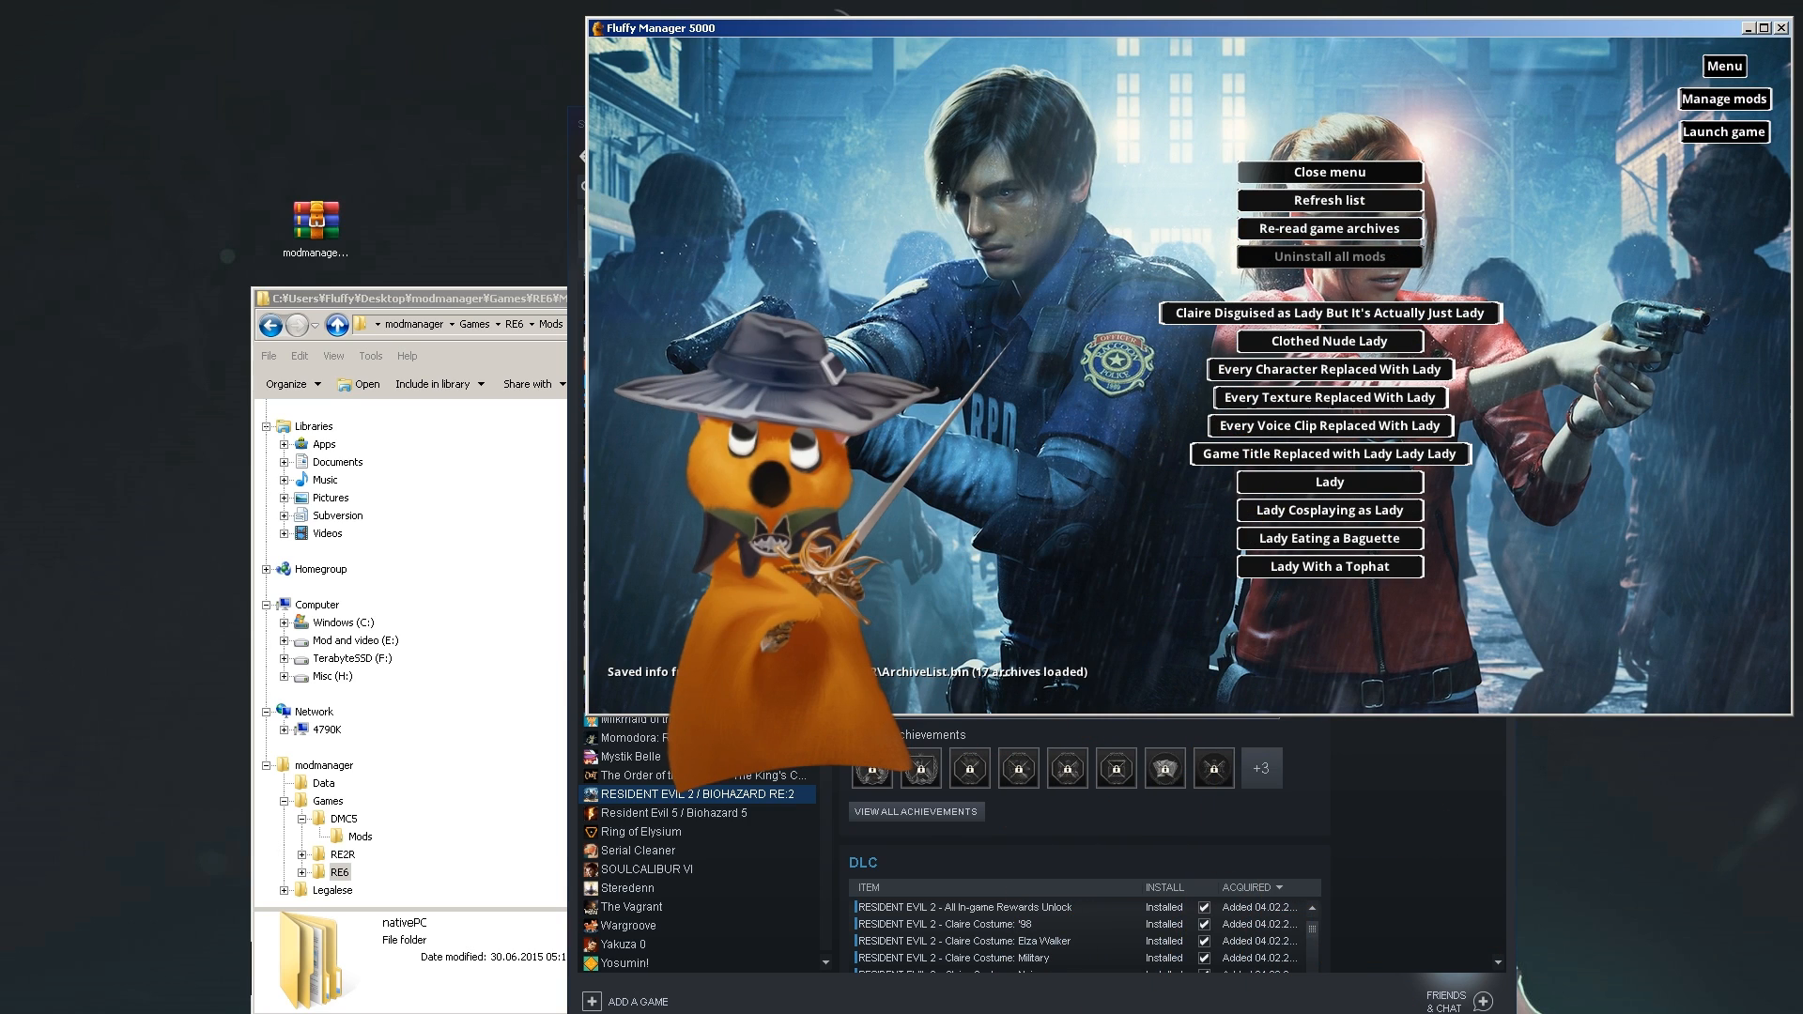
{"action": "mouse_move", "coordinate": [1329, 227]}
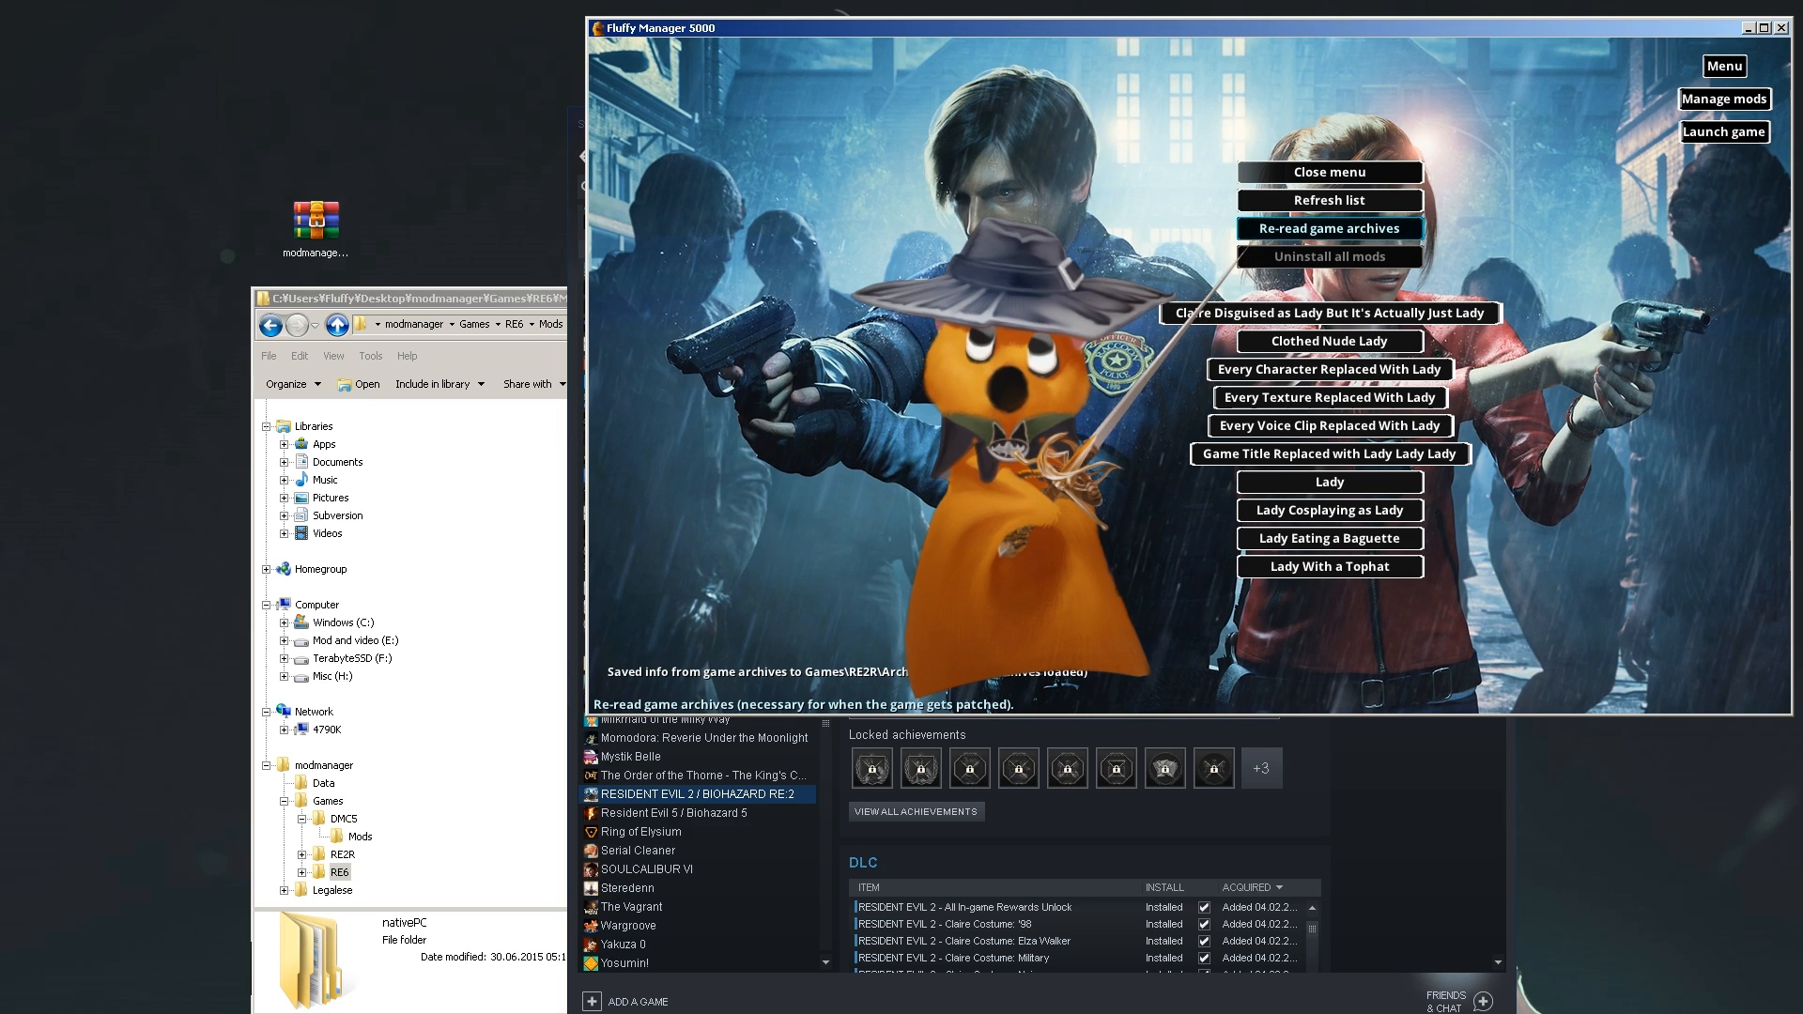